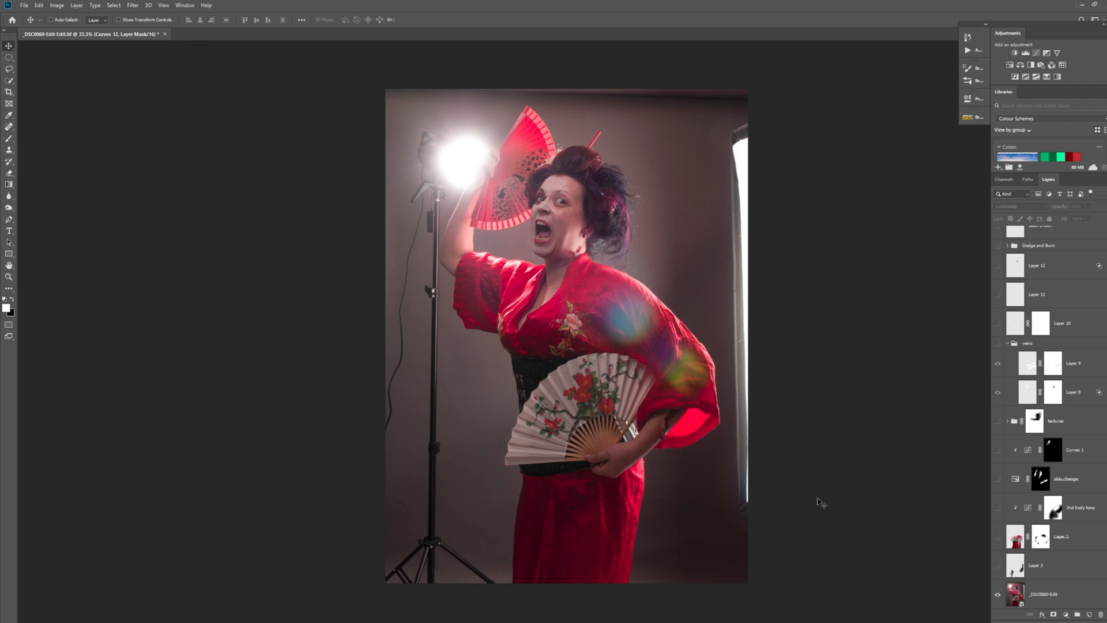
pyautogui.moveTo(831, 492)
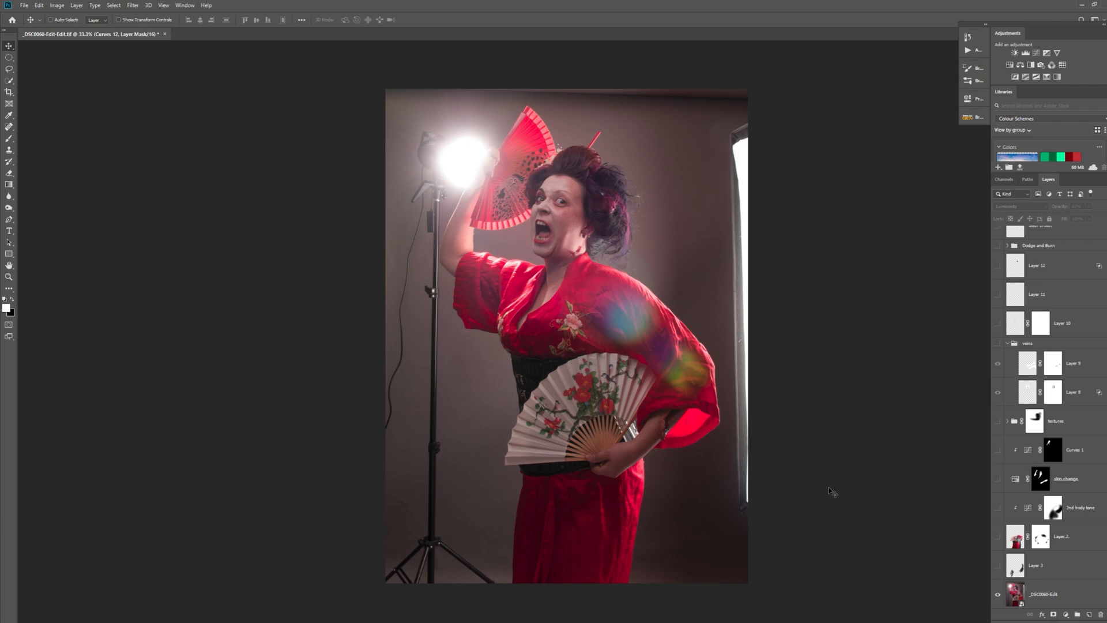
pyautogui.moveTo(702, 434)
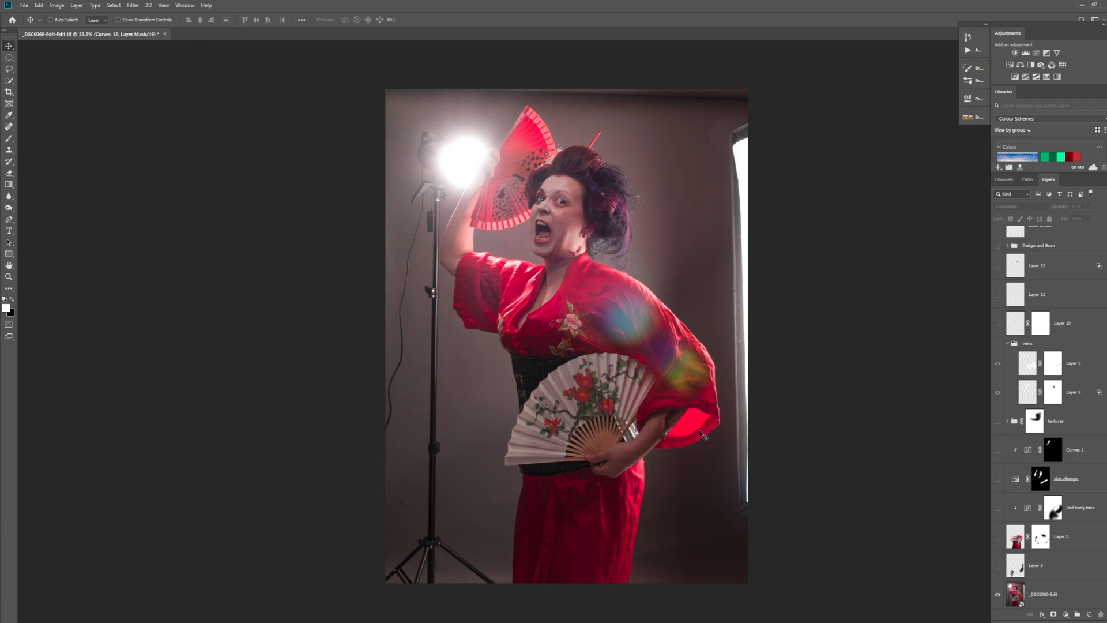
pyautogui.moveTo(587, 176)
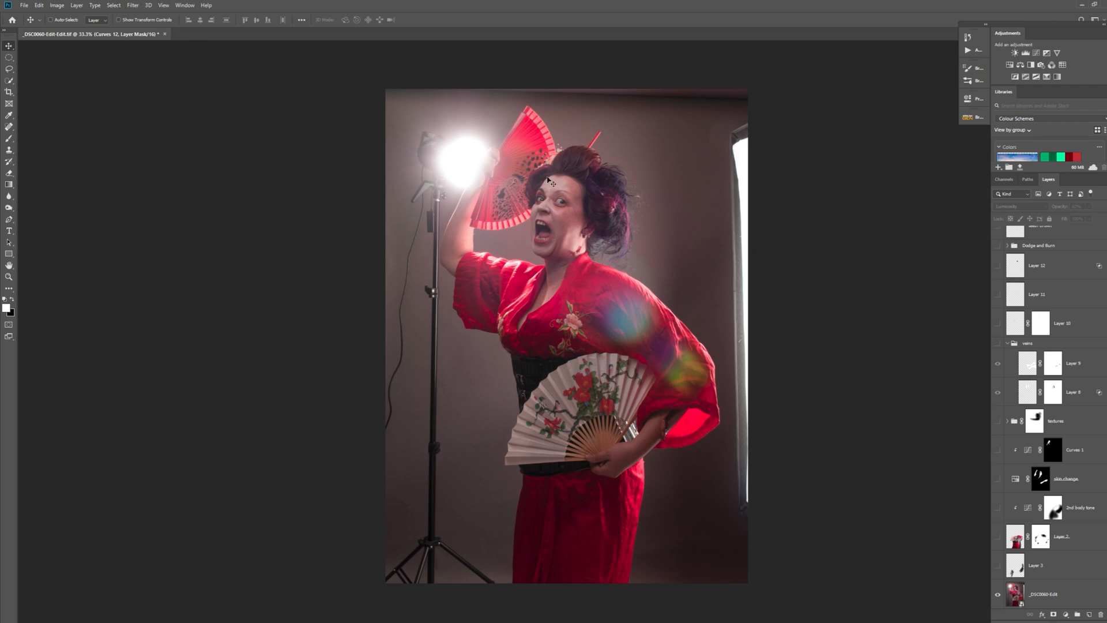
pyautogui.moveTo(549, 189)
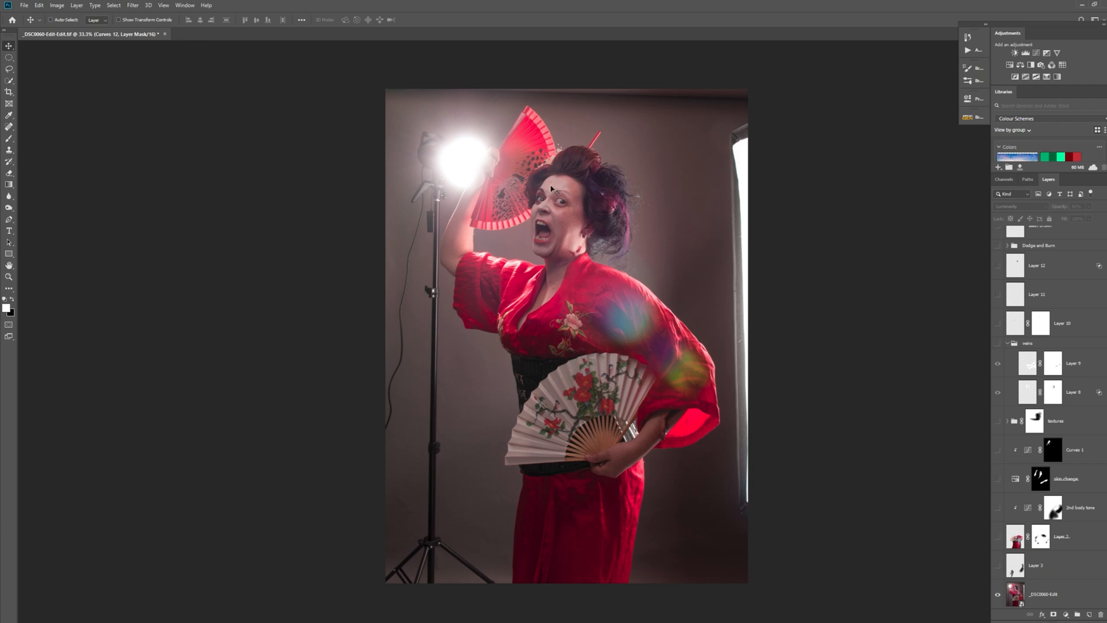
pyautogui.moveTo(548, 213)
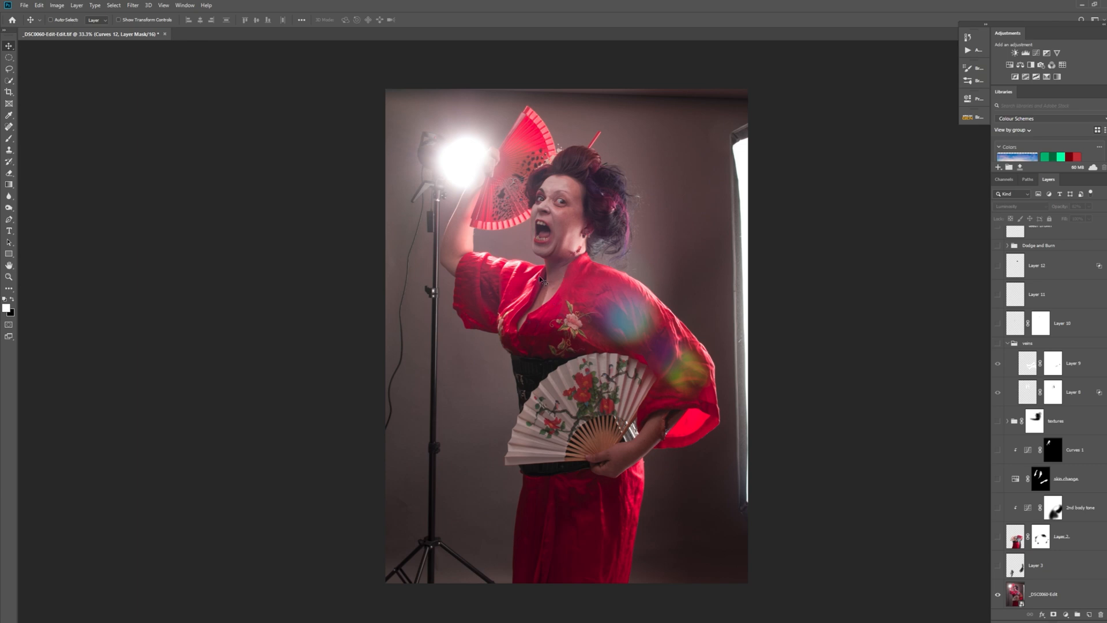
pyautogui.moveTo(604, 189)
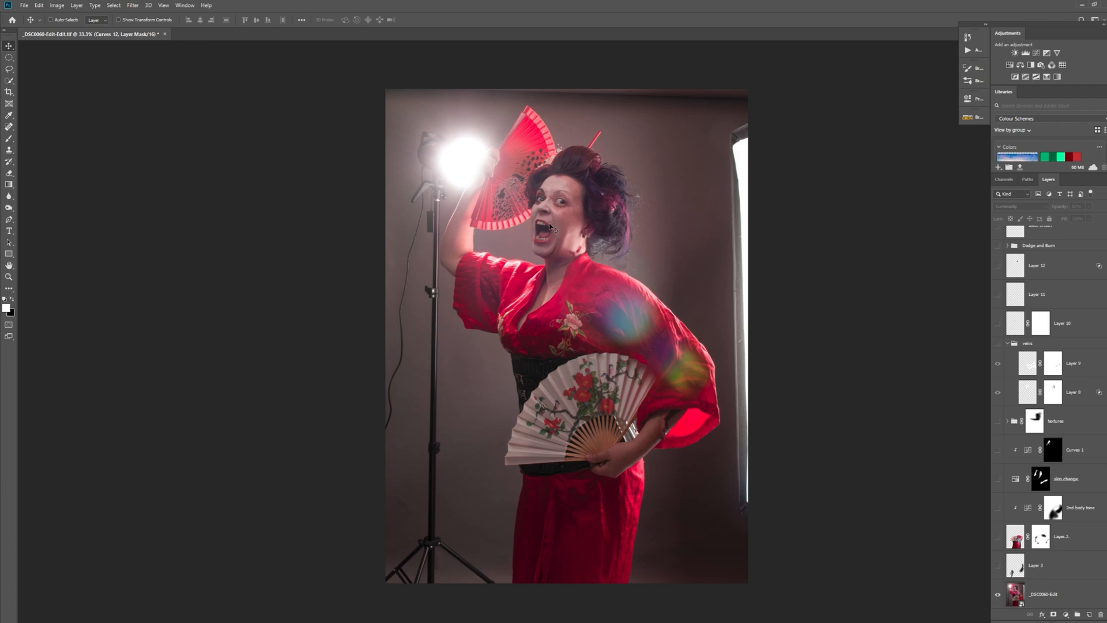
pyautogui.moveTo(648, 274)
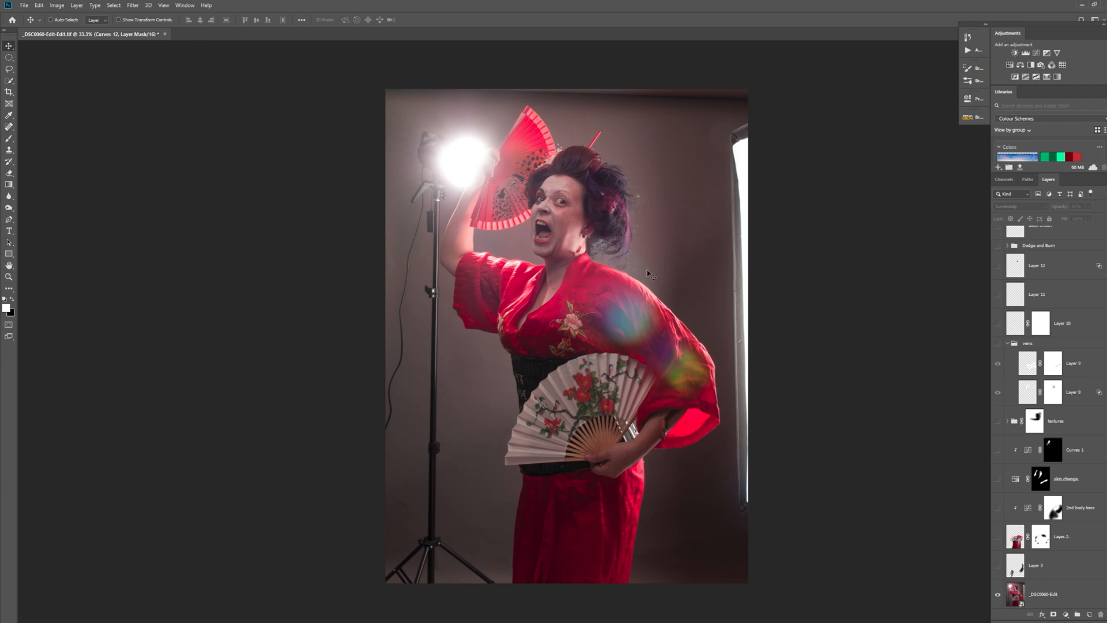
pyautogui.moveTo(777, 182)
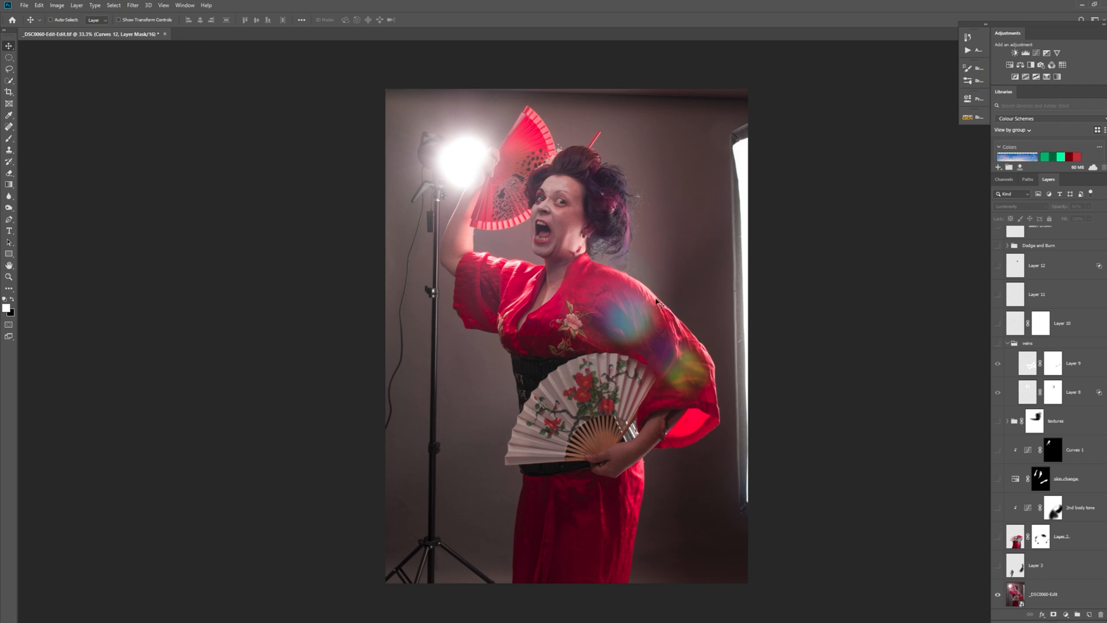
pyautogui.moveTo(487, 154)
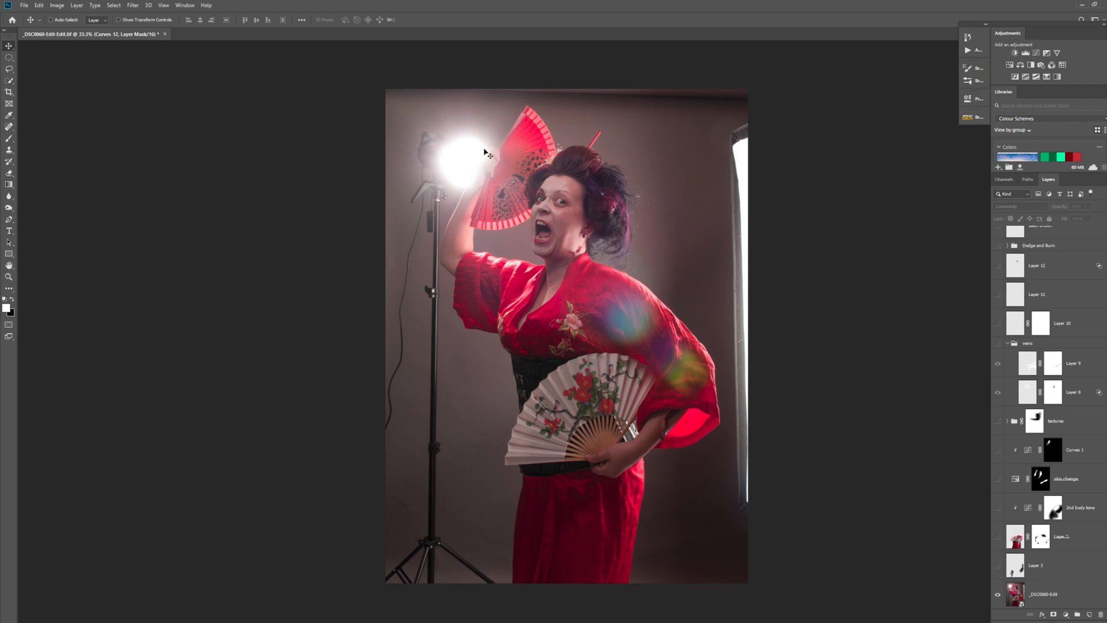
pyautogui.moveTo(459, 156)
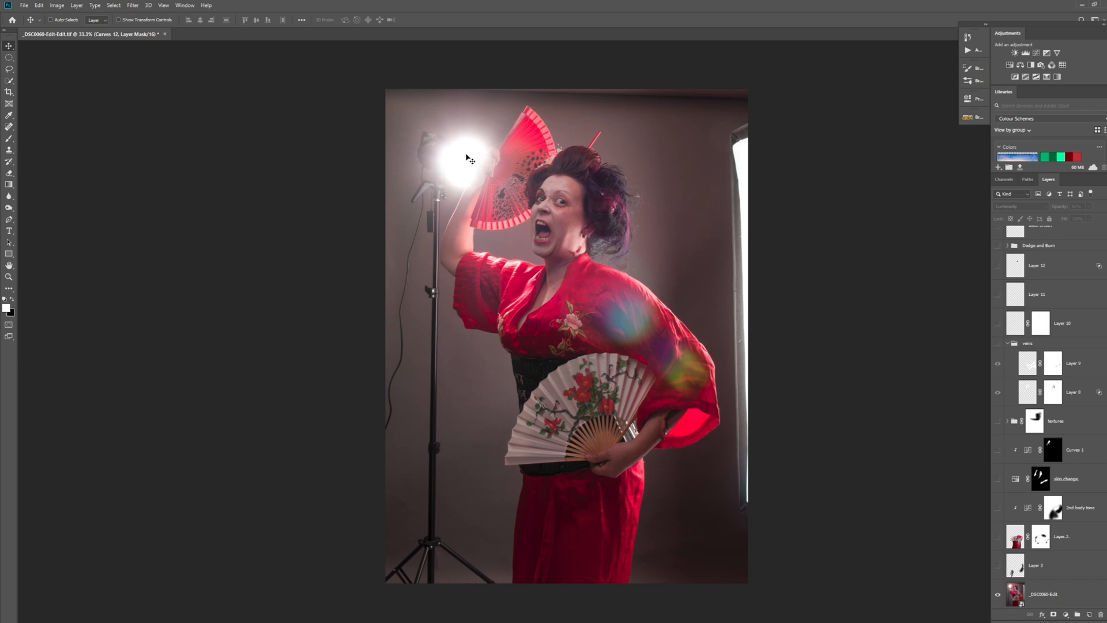
pyautogui.moveTo(496, 154)
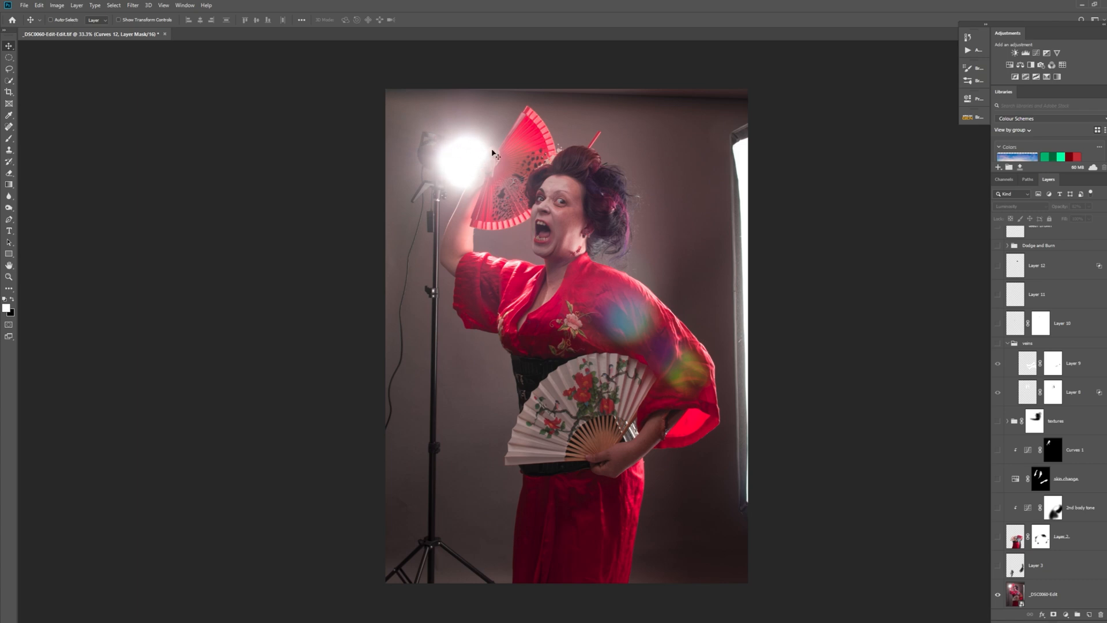
pyautogui.moveTo(419, 92)
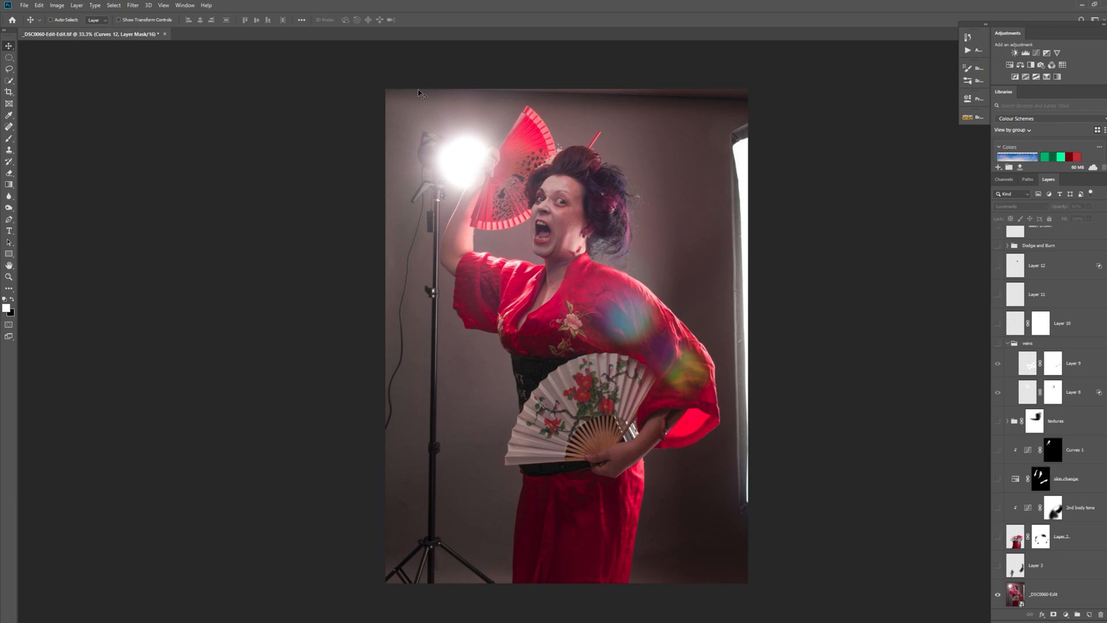
pyautogui.moveTo(499, 176)
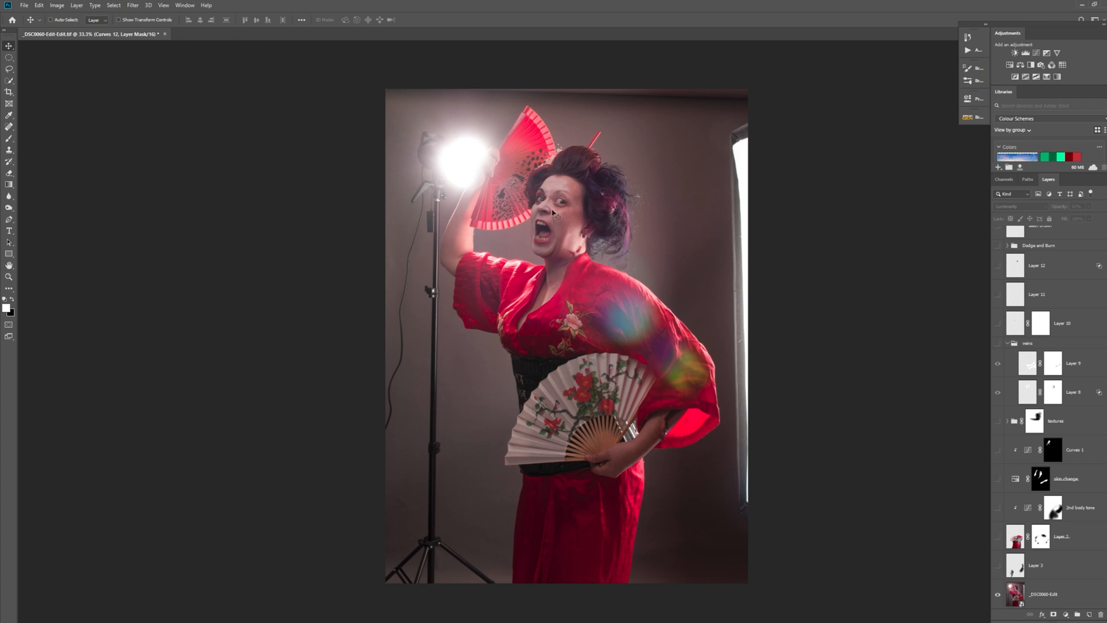
pyautogui.moveTo(542, 205)
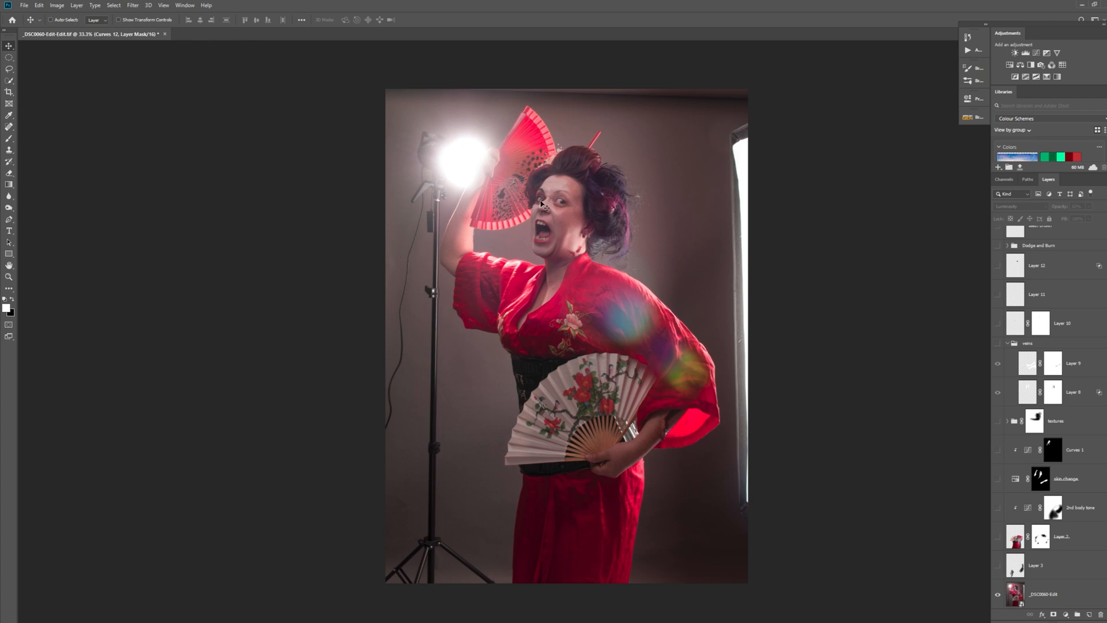
pyautogui.moveTo(584, 241)
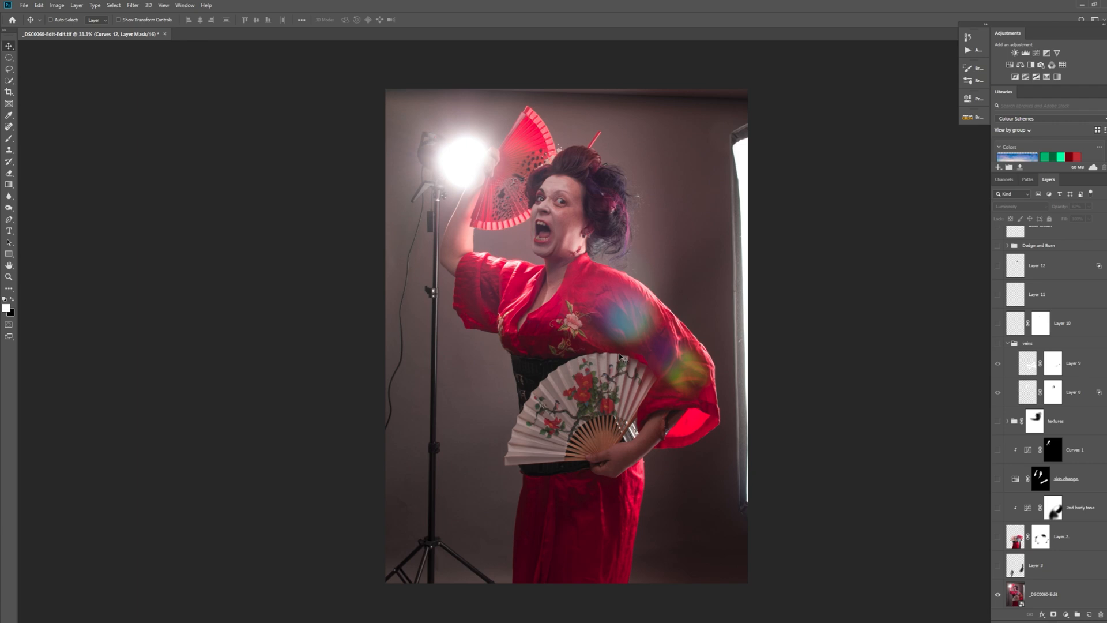
pyautogui.moveTo(618, 311)
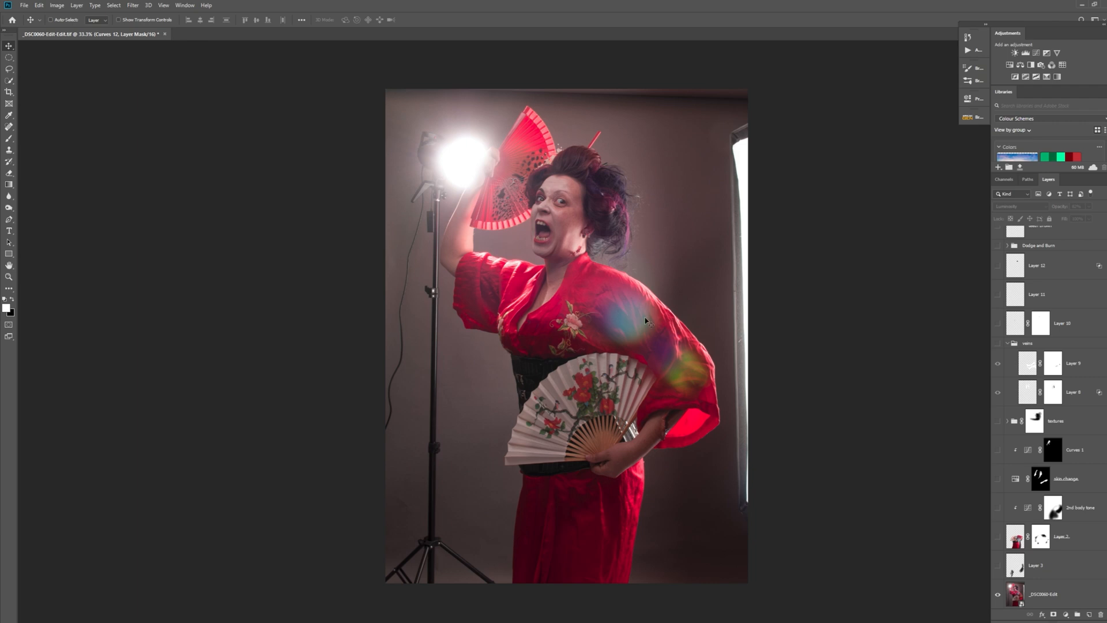
pyautogui.moveTo(560, 217)
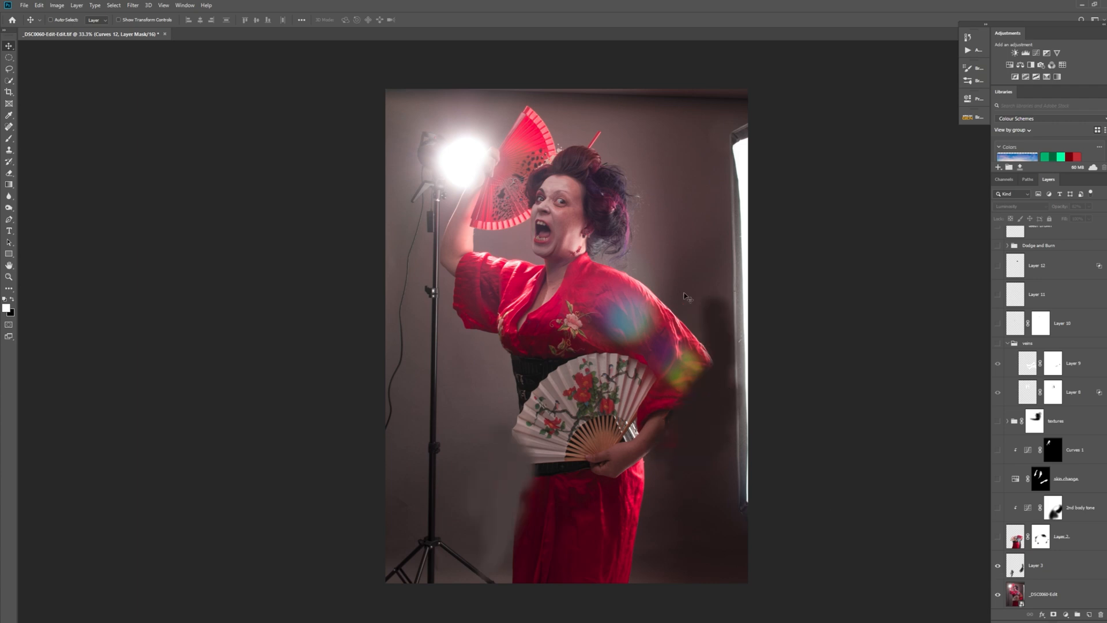
pyautogui.moveTo(977, 578)
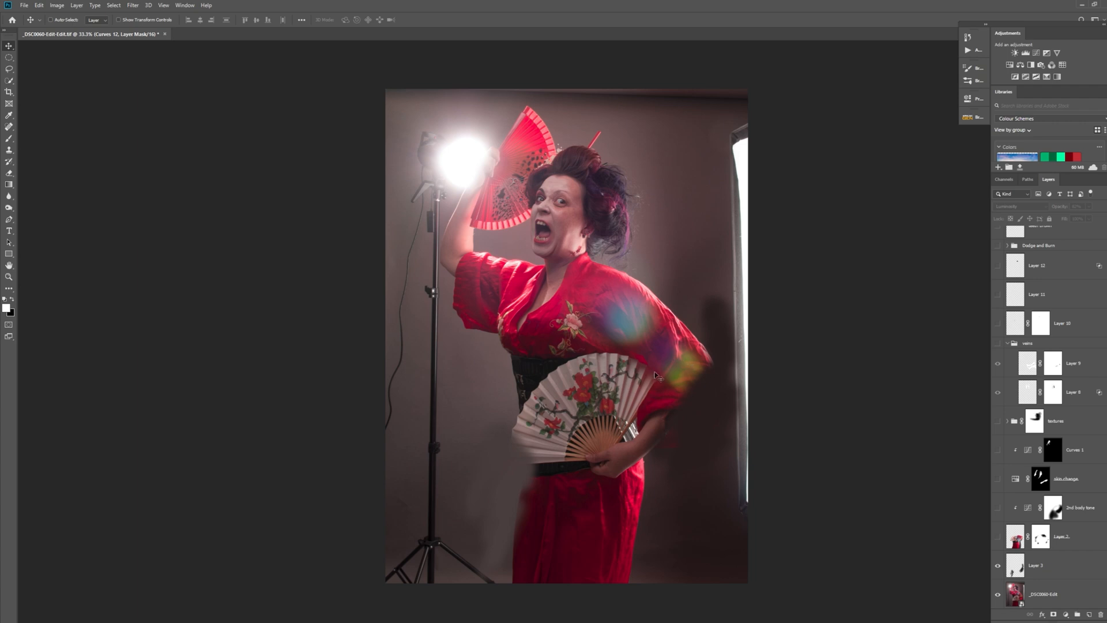
pyautogui.moveTo(678, 421)
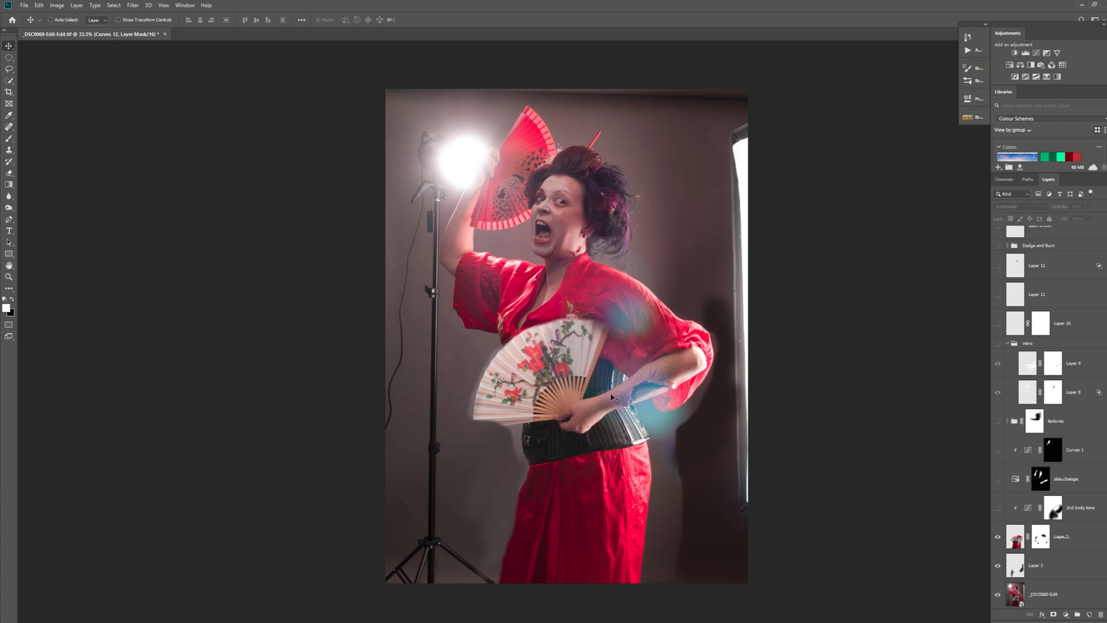
pyautogui.moveTo(650, 347)
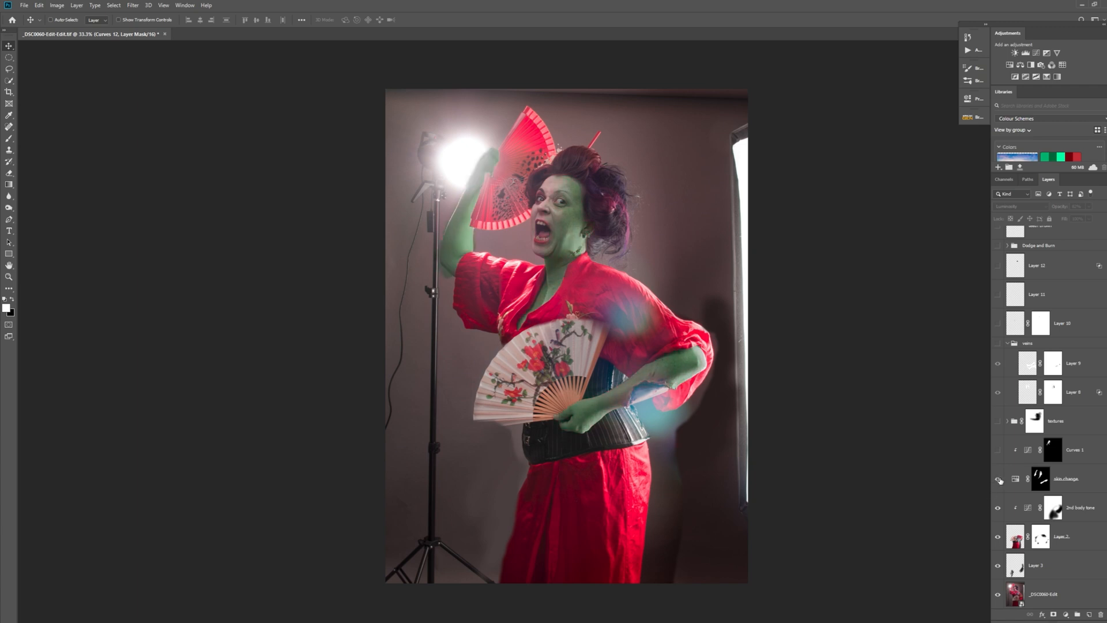
# Open the skin-change Hue/Saturation adjustment's settings behind the geisha's green skin
pyautogui.click(1066, 478)
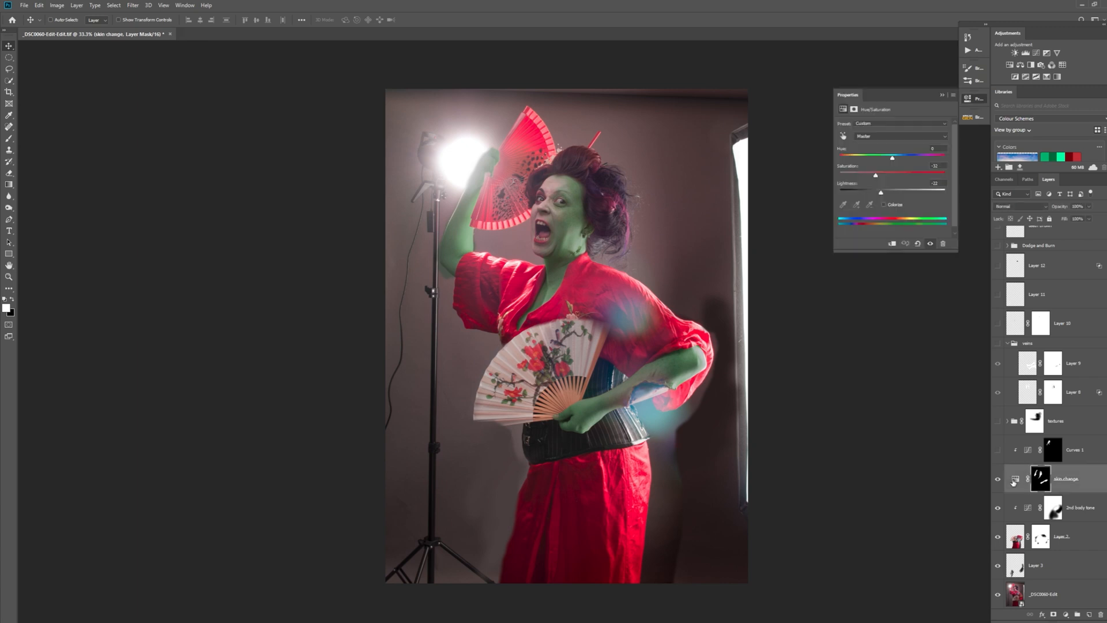
pyautogui.moveTo(557, 227)
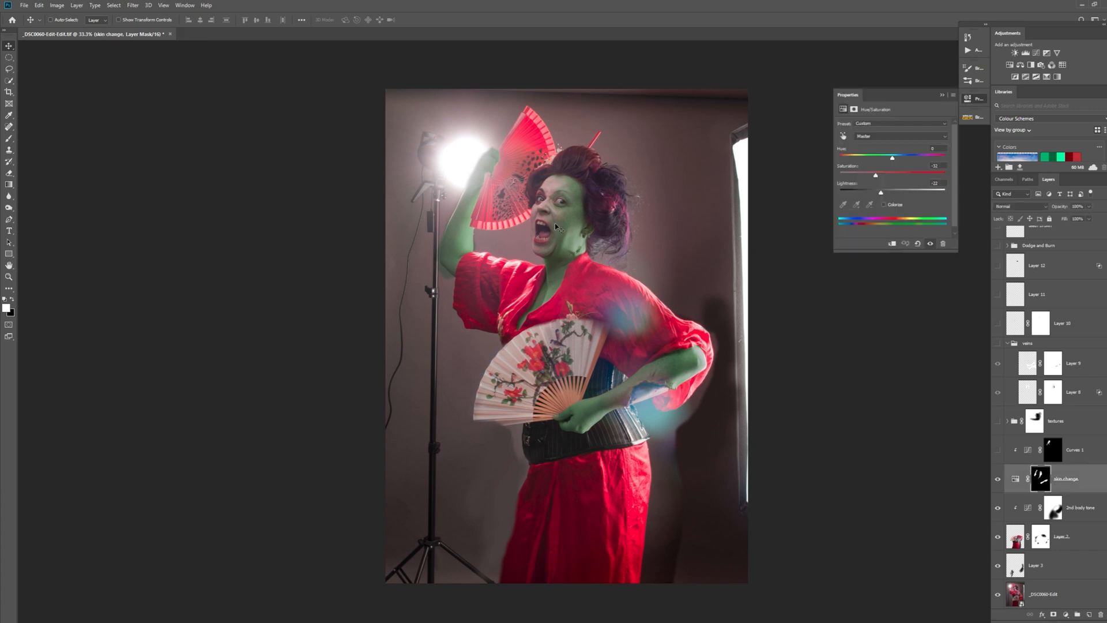
pyautogui.moveTo(812, 175)
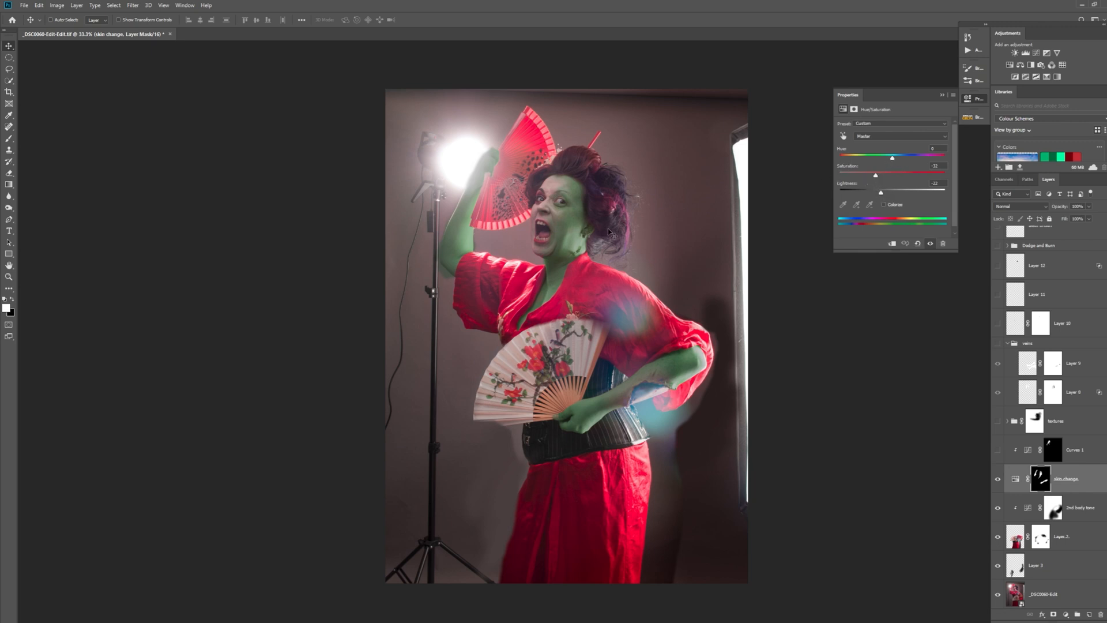
pyautogui.moveTo(570, 266)
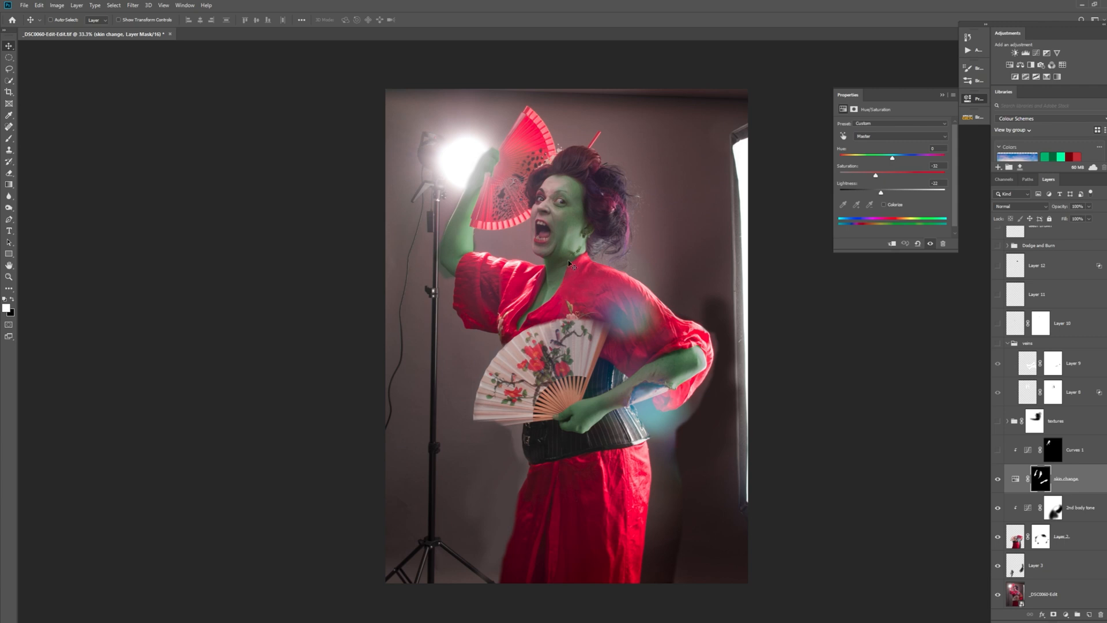
pyautogui.moveTo(740, 354)
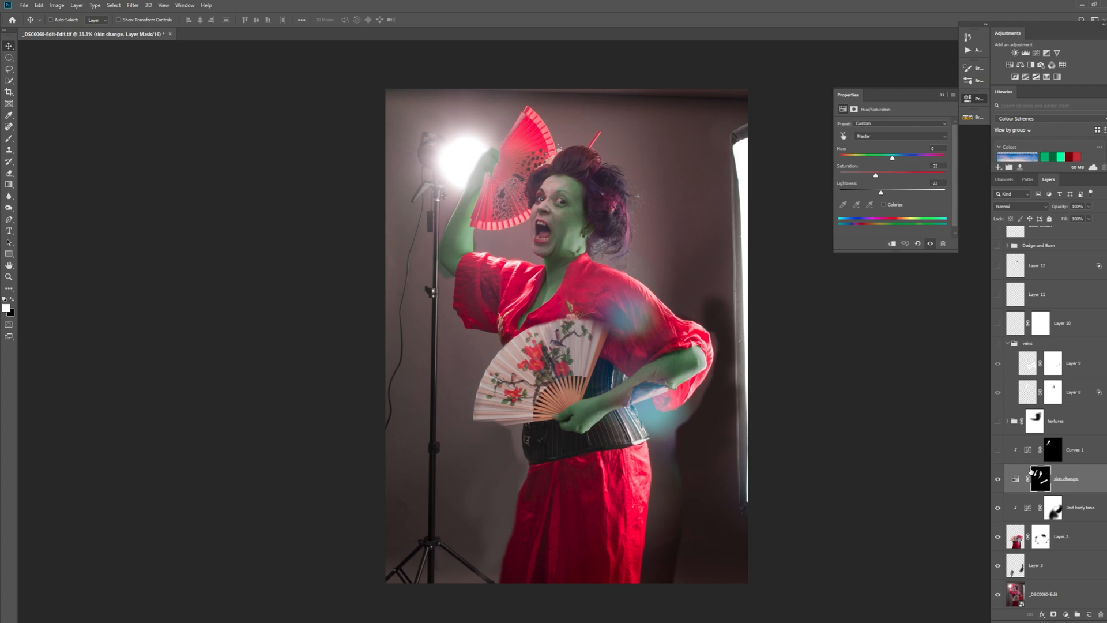
pyautogui.moveTo(558, 160)
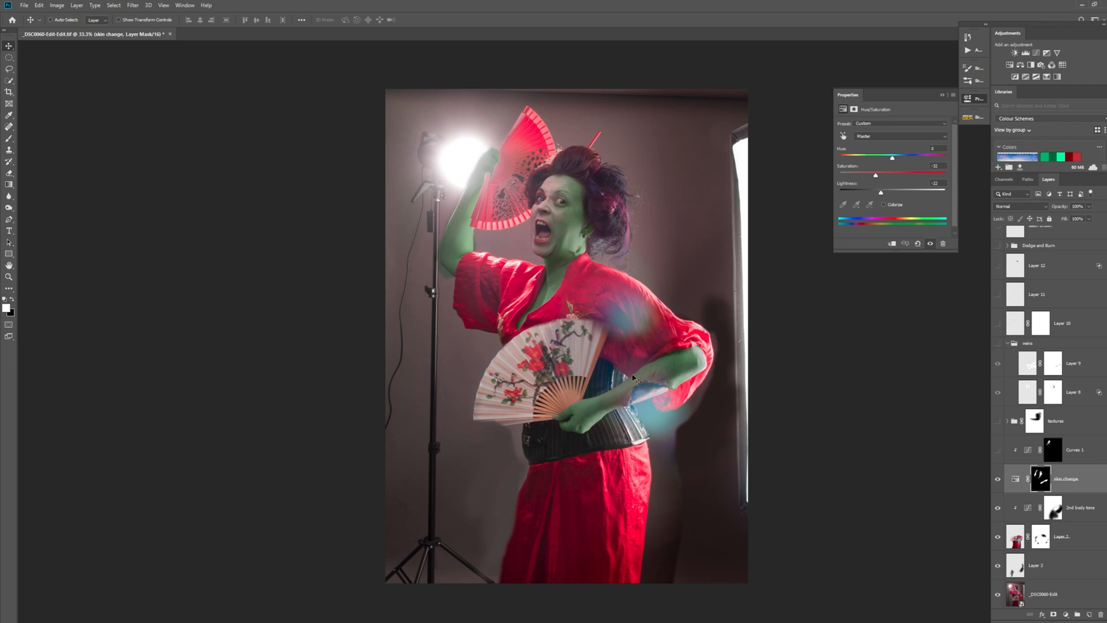
pyautogui.moveTo(644, 381)
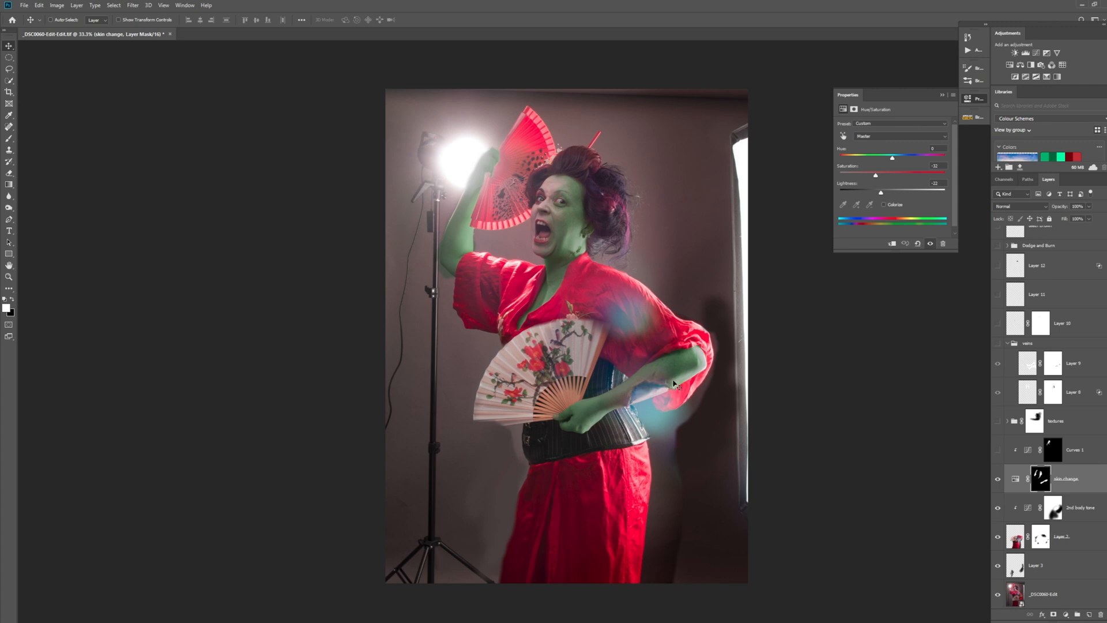
pyautogui.moveTo(470, 293)
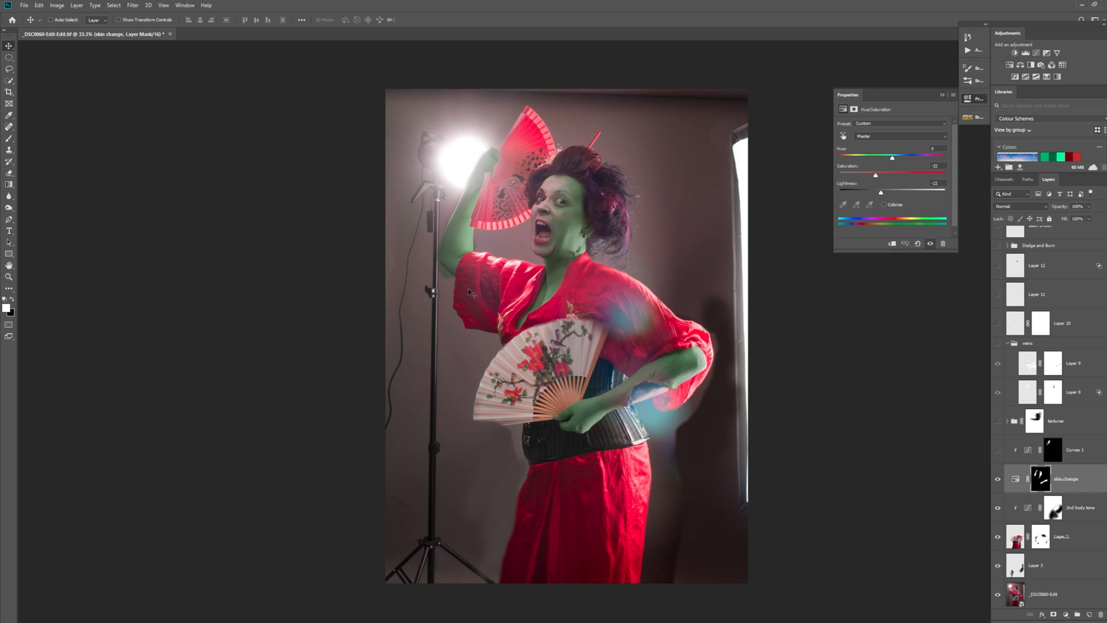
pyautogui.moveTo(446, 249)
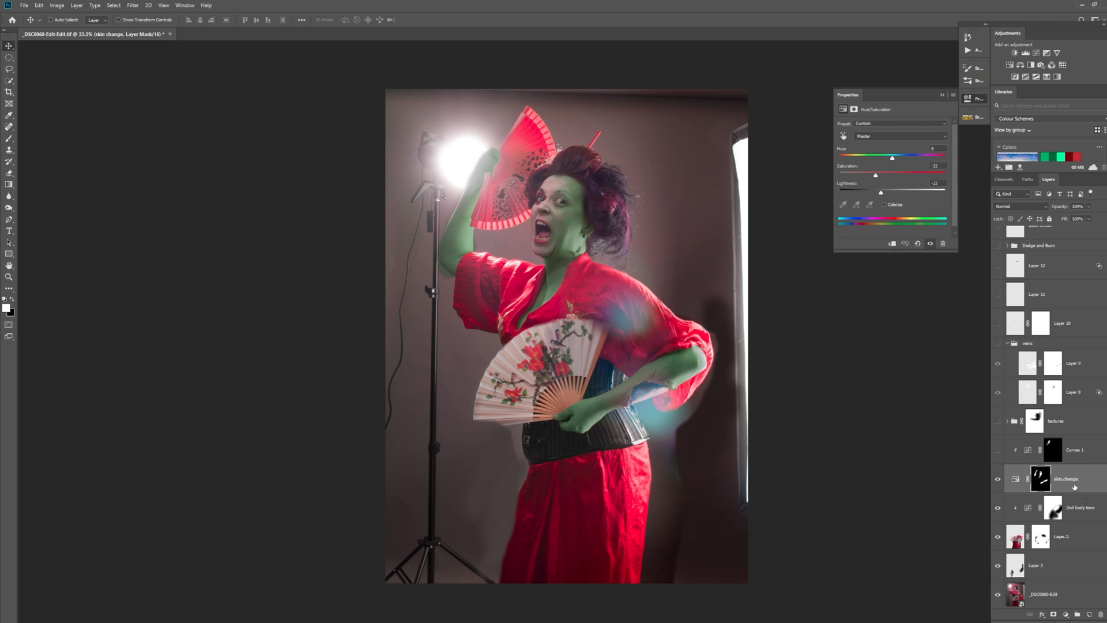
pyautogui.moveTo(1008, 455)
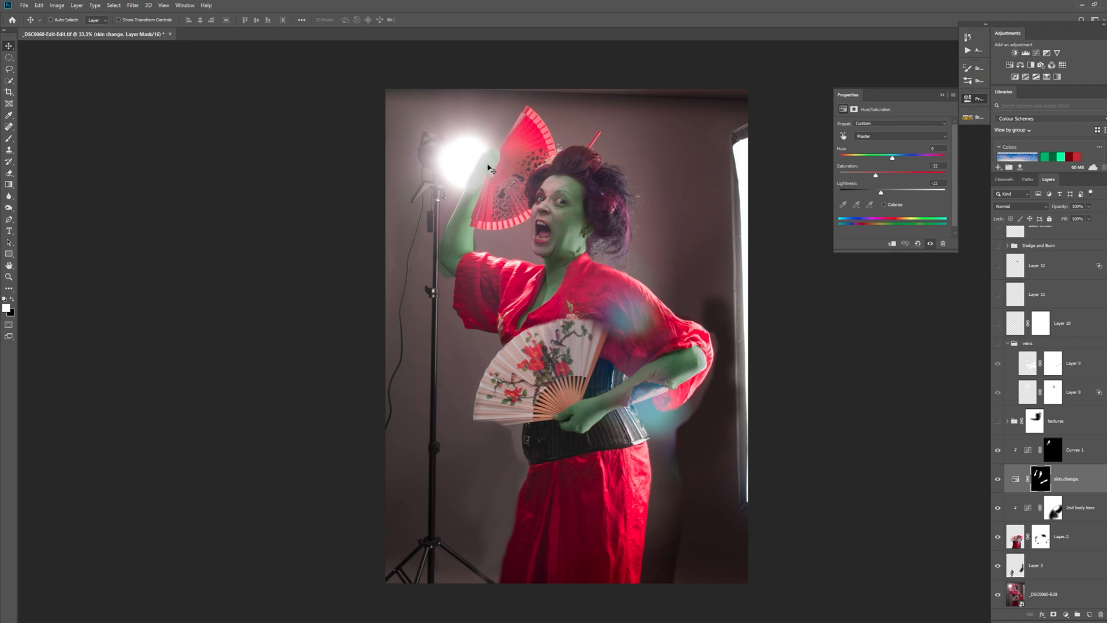
pyautogui.moveTo(1019, 436)
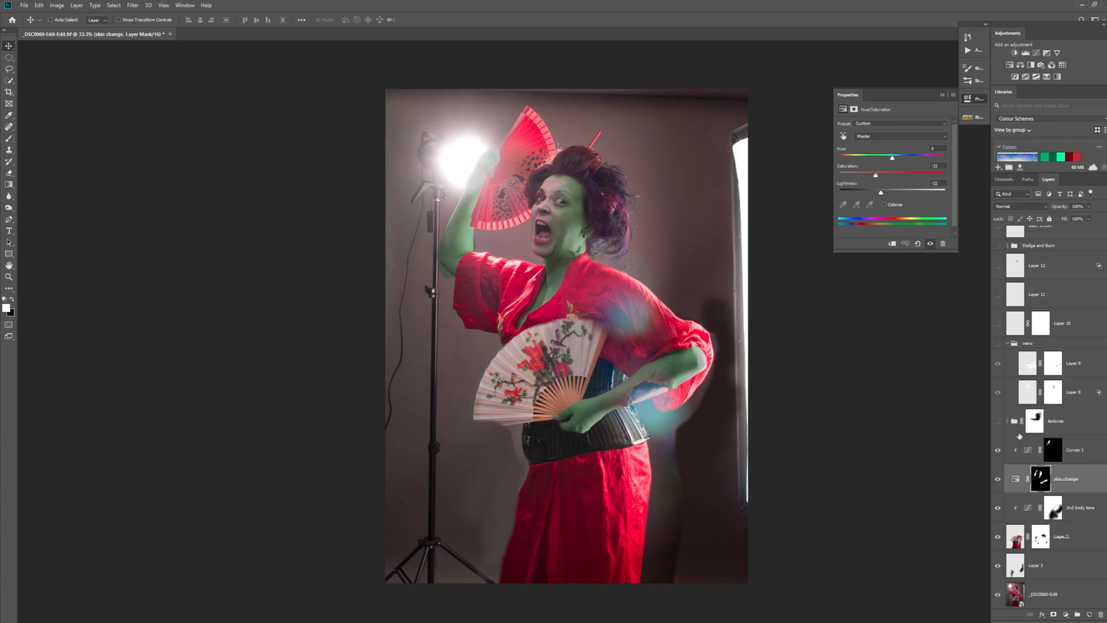
# Show the textures group, adding mottled decay patches to the geisha's skin
pyautogui.click(998, 422)
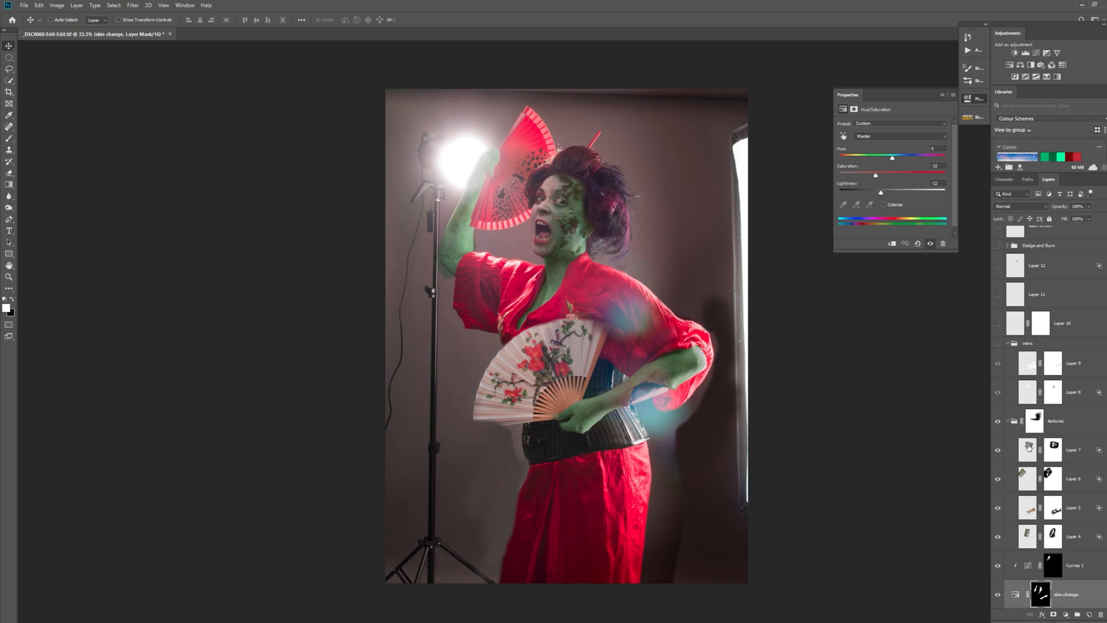
pyautogui.moveTo(1028, 447)
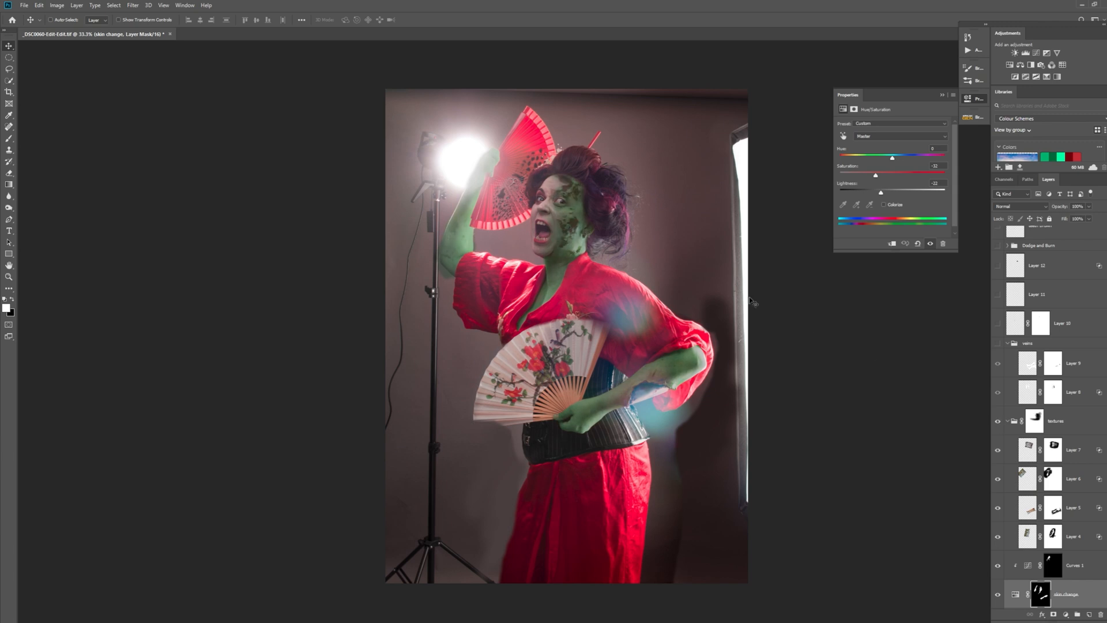
pyautogui.moveTo(570, 213)
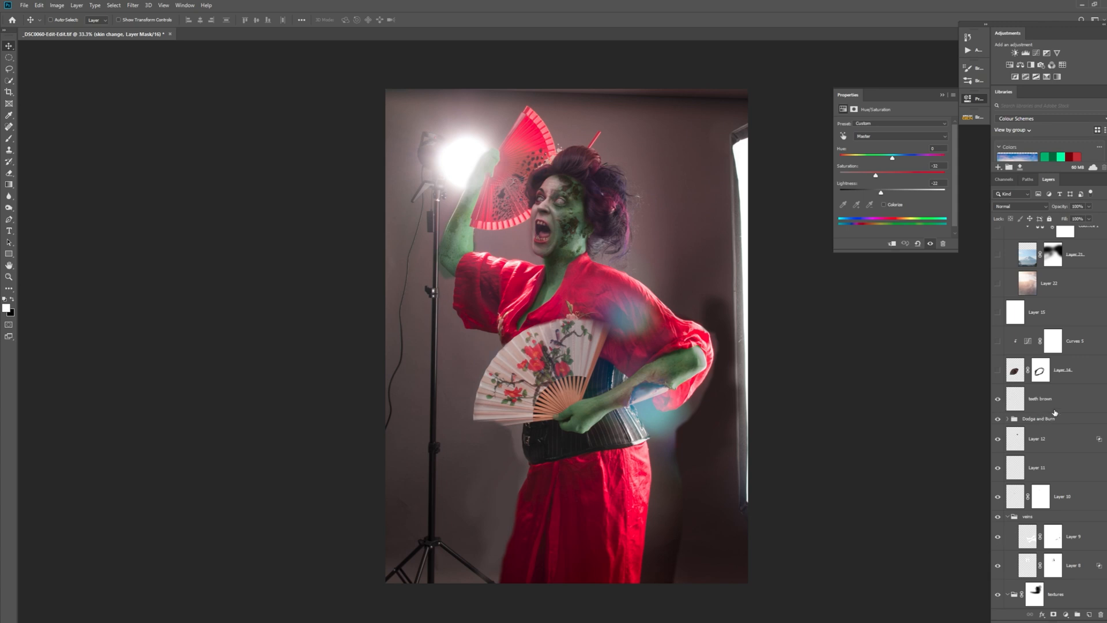
pyautogui.click(1041, 398)
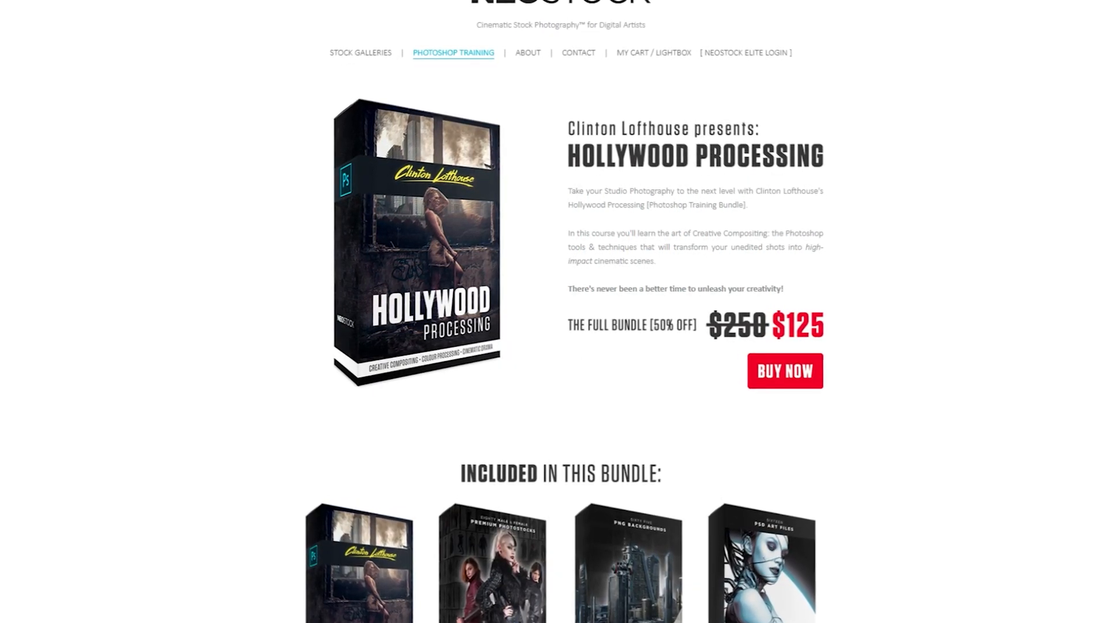
# Scroll down the Neostock Hollywood Processing course page
pyautogui.scroll(-3)
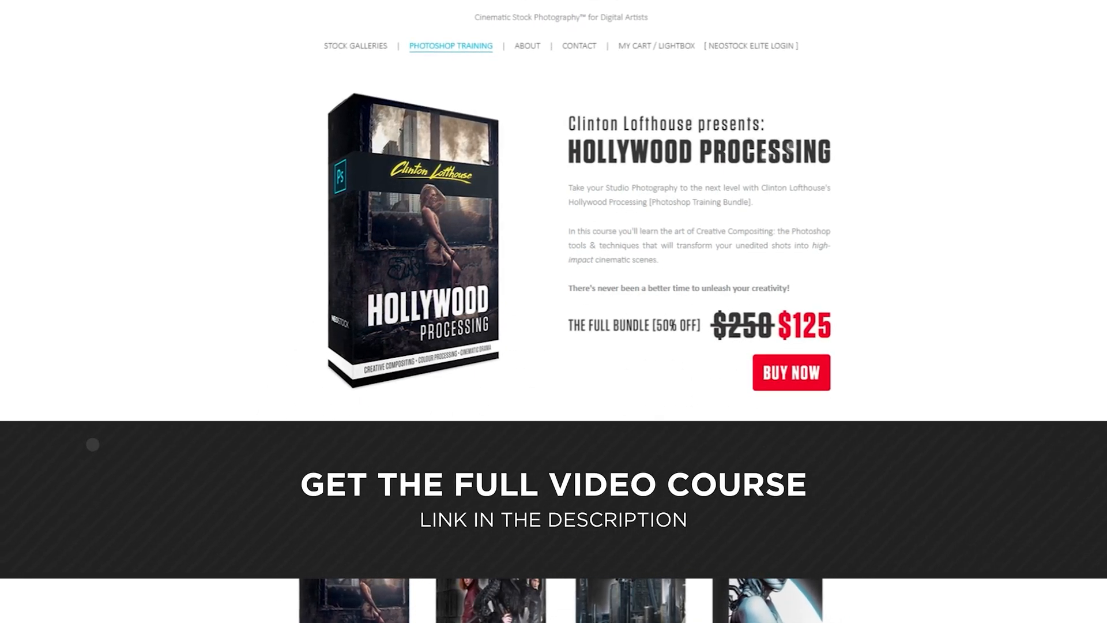
pyautogui.scroll(-3)
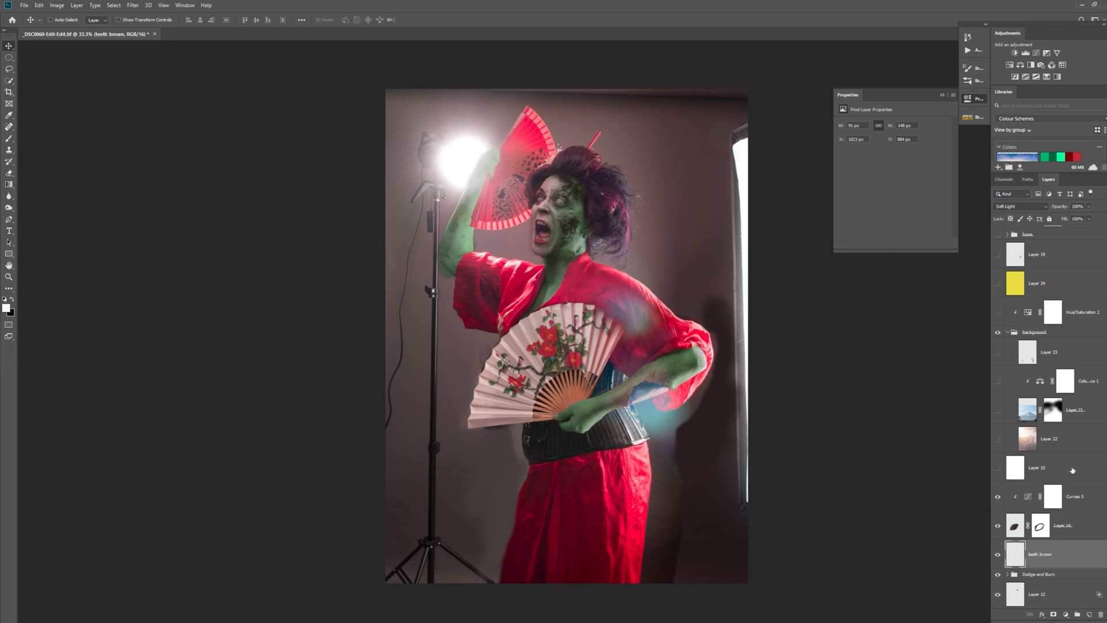
pyautogui.moveTo(1037, 476)
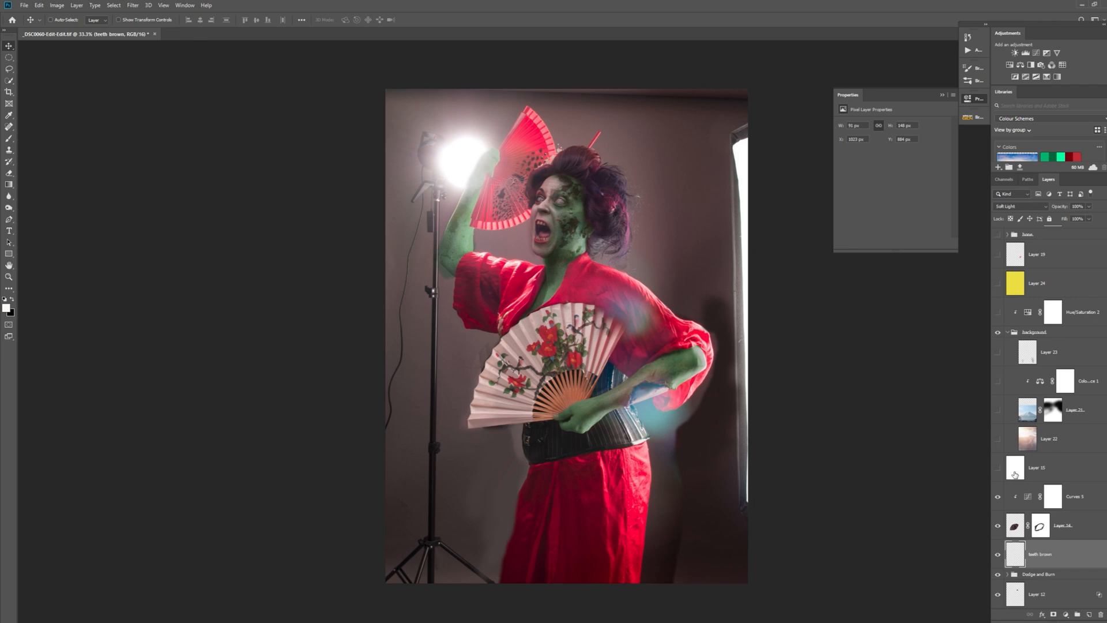
pyautogui.moveTo(1015, 466)
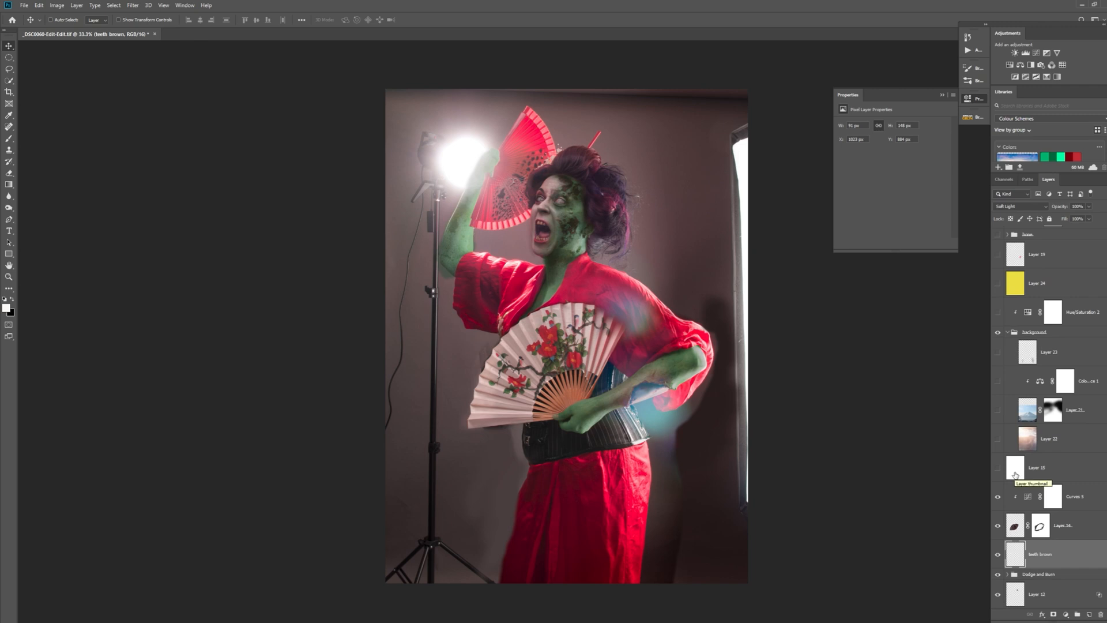
pyautogui.moveTo(1001, 485)
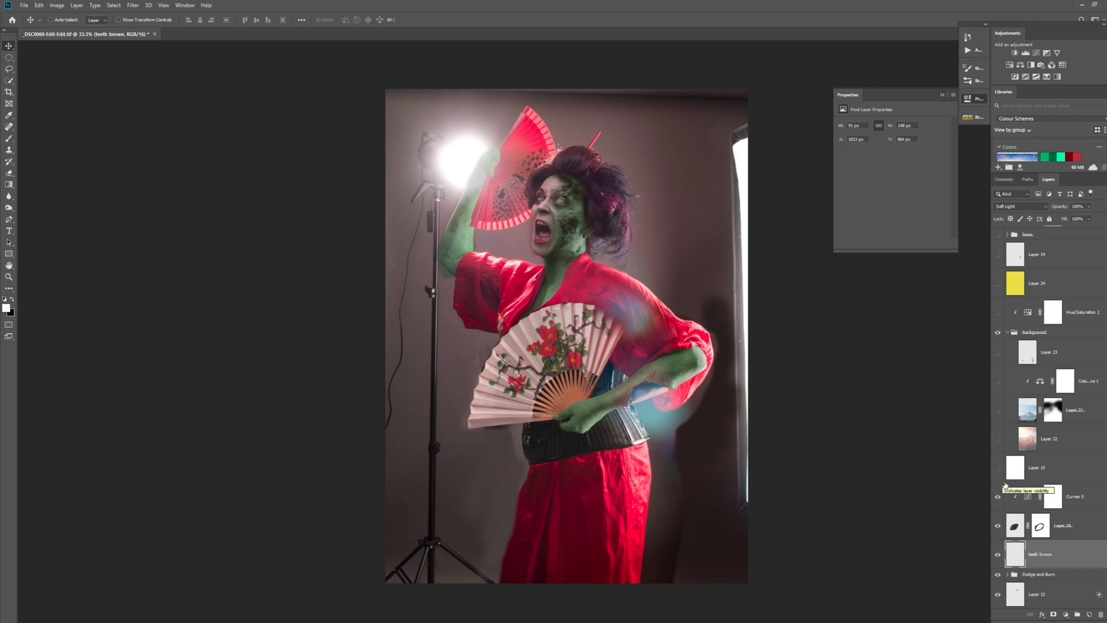
pyautogui.moveTo(1030, 497)
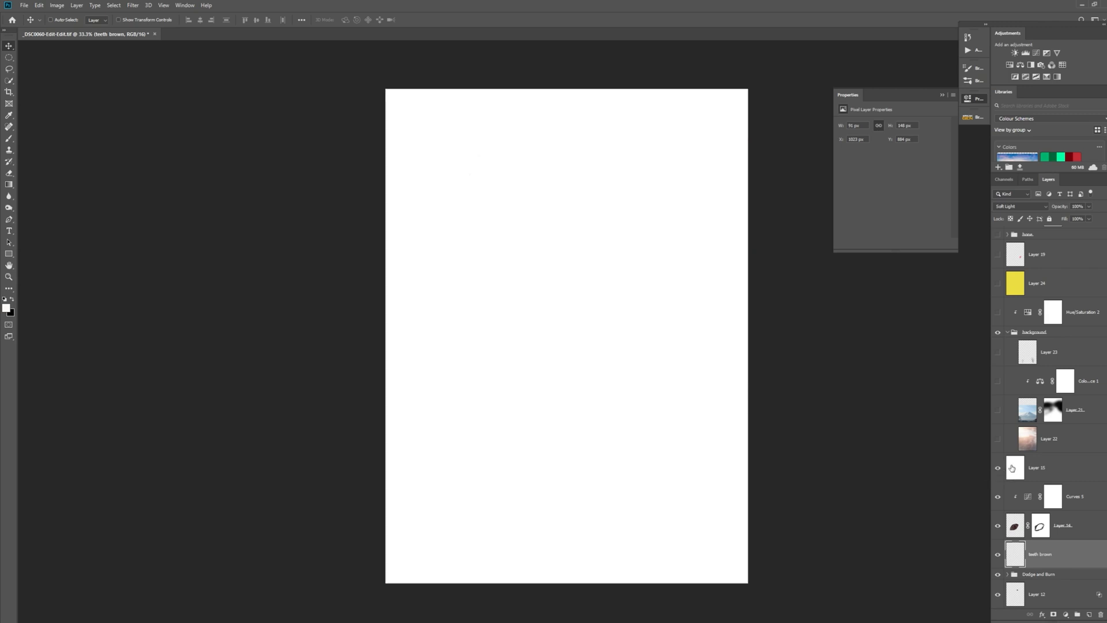
# Show the pink cloud sky layer and tint the whole backdrop sepia yellow
pyautogui.click(998, 440)
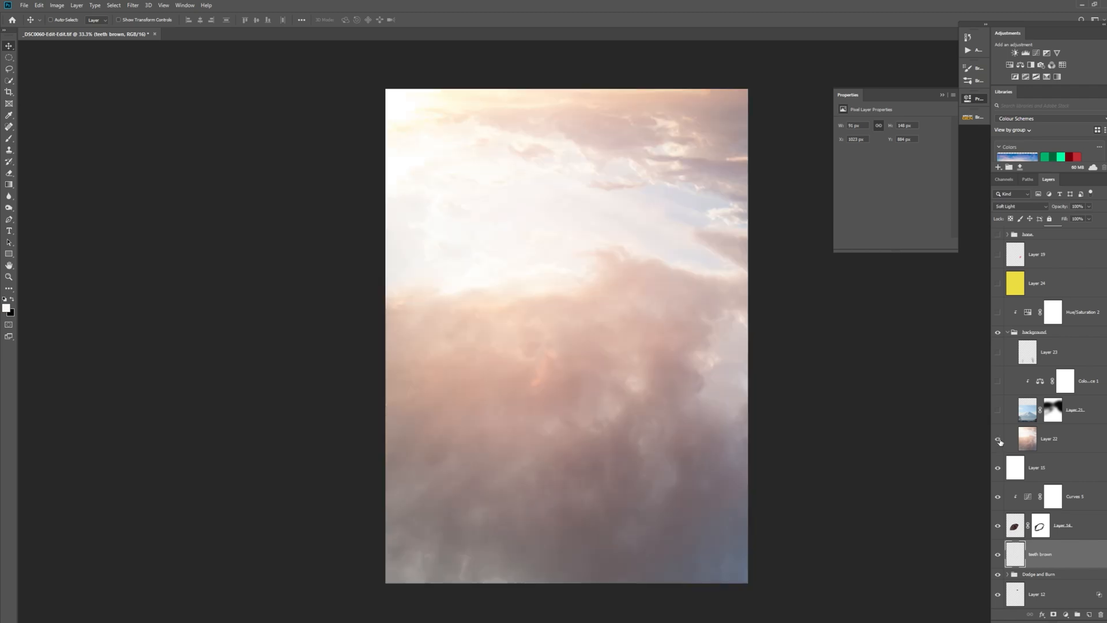
pyautogui.scroll(-3)
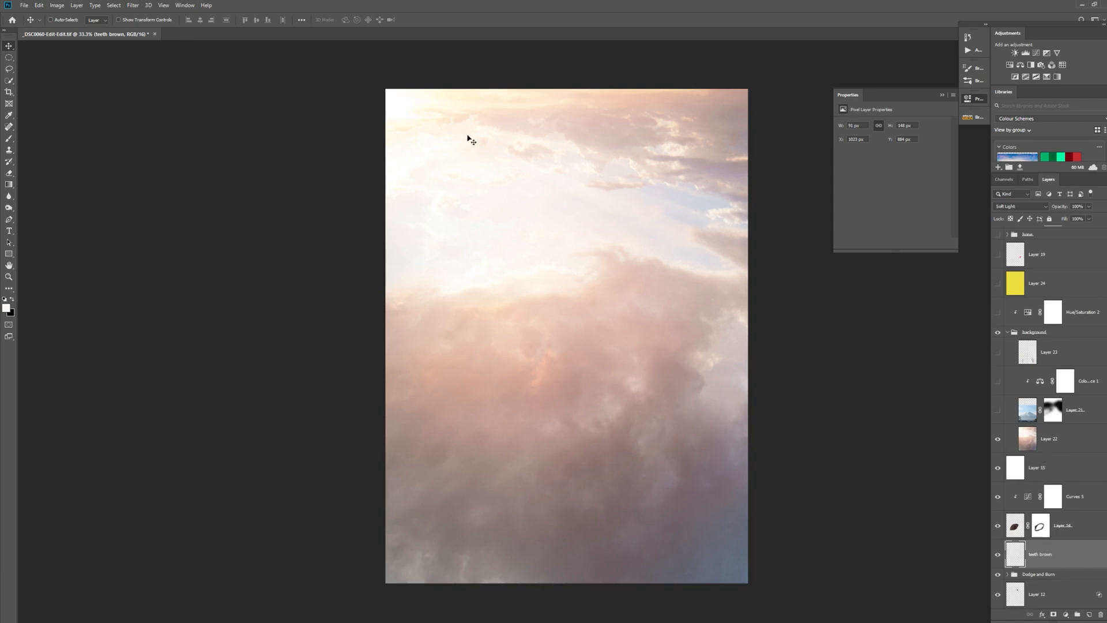
pyautogui.moveTo(459, 125)
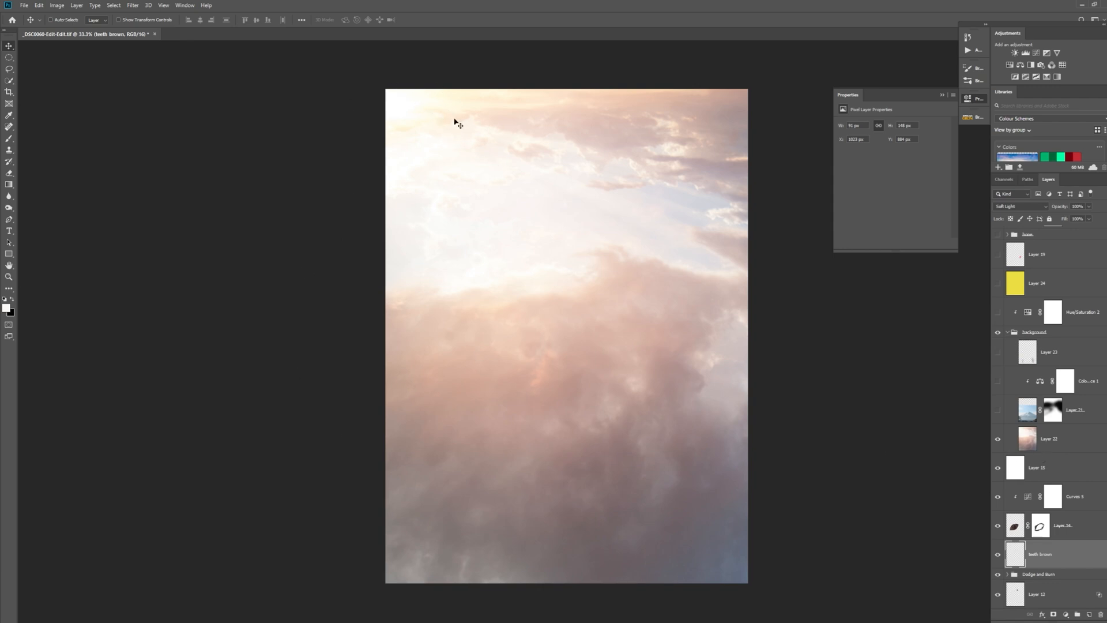
pyautogui.moveTo(460, 178)
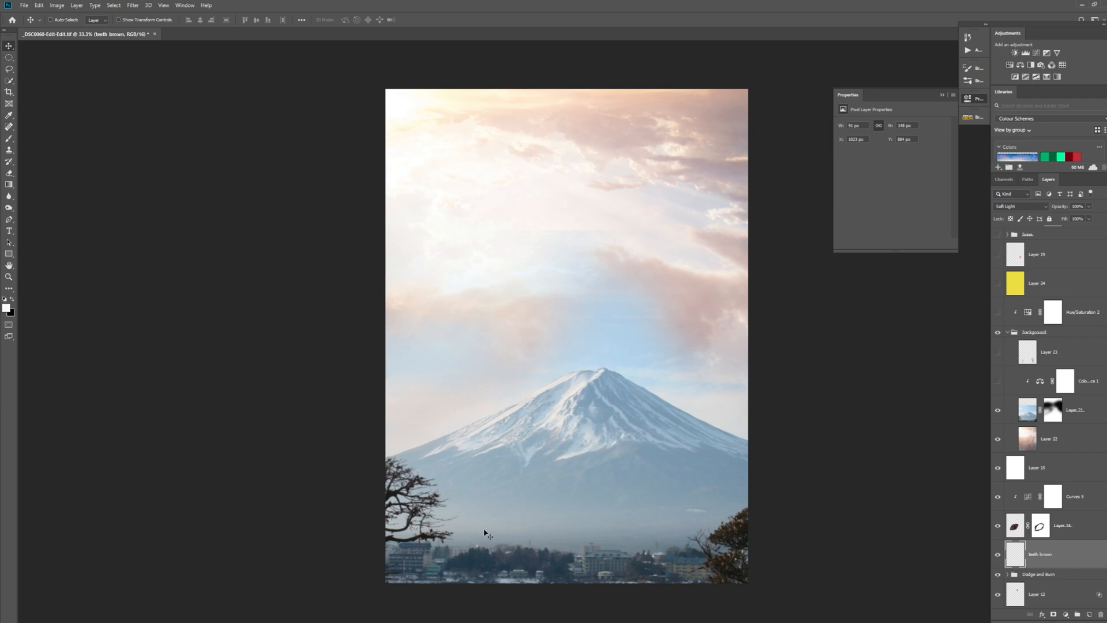
pyautogui.moveTo(691, 520)
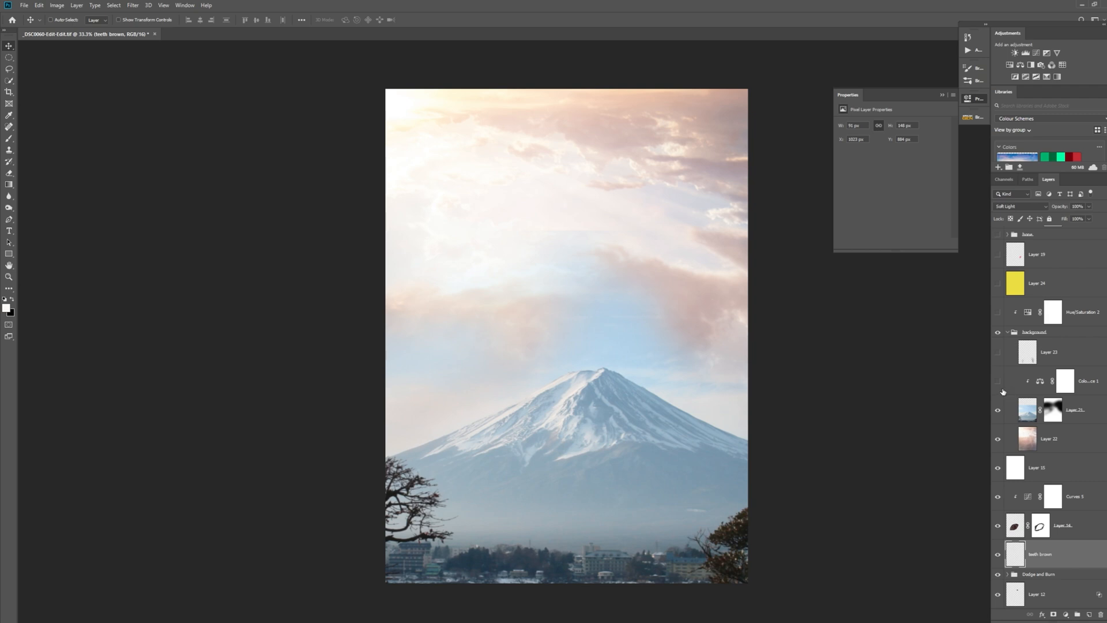
pyautogui.moveTo(998, 393)
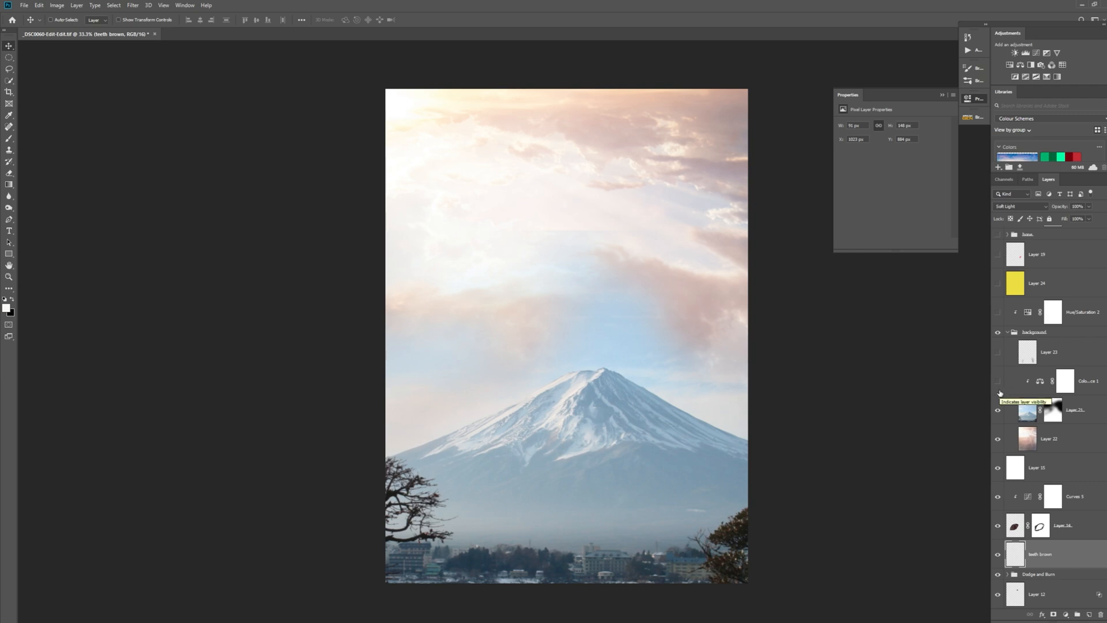
pyautogui.moveTo(999, 383)
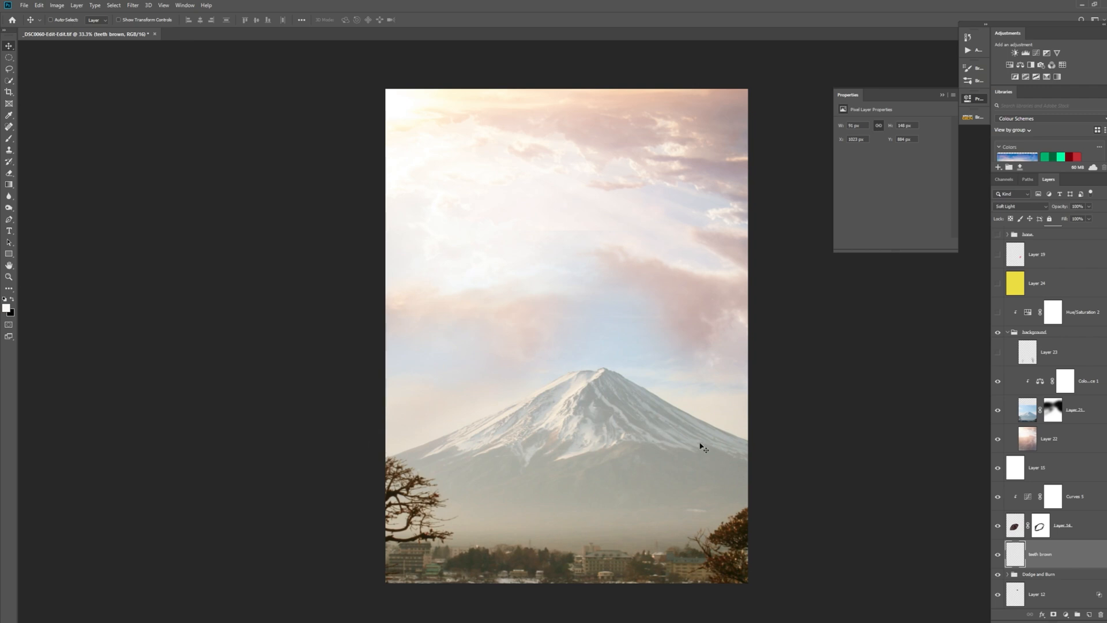
pyautogui.moveTo(998, 359)
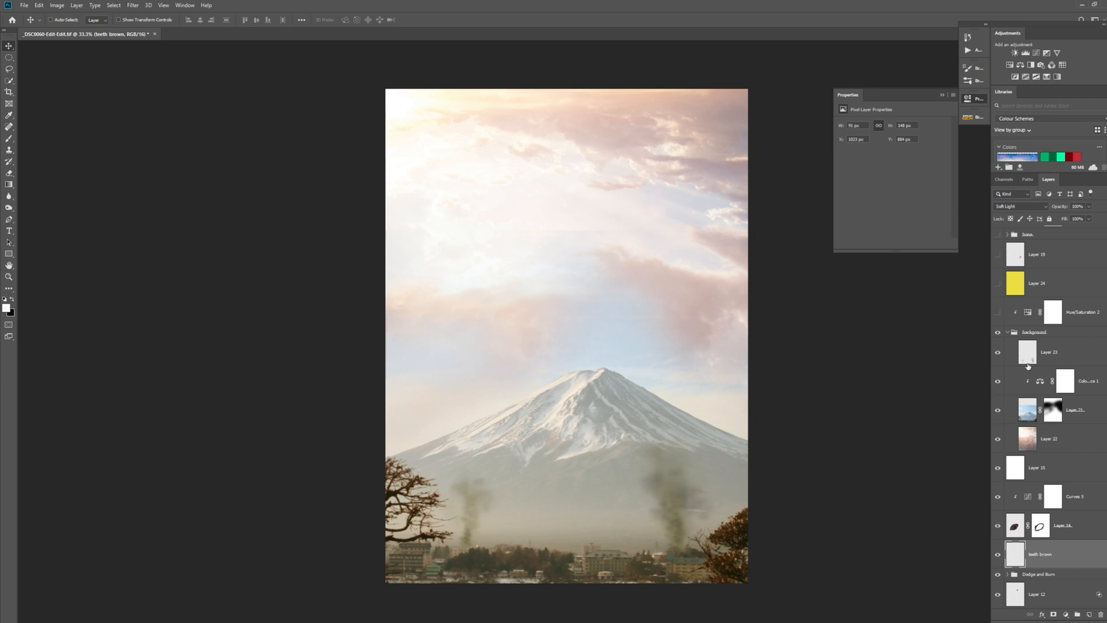
pyautogui.click(1035, 332)
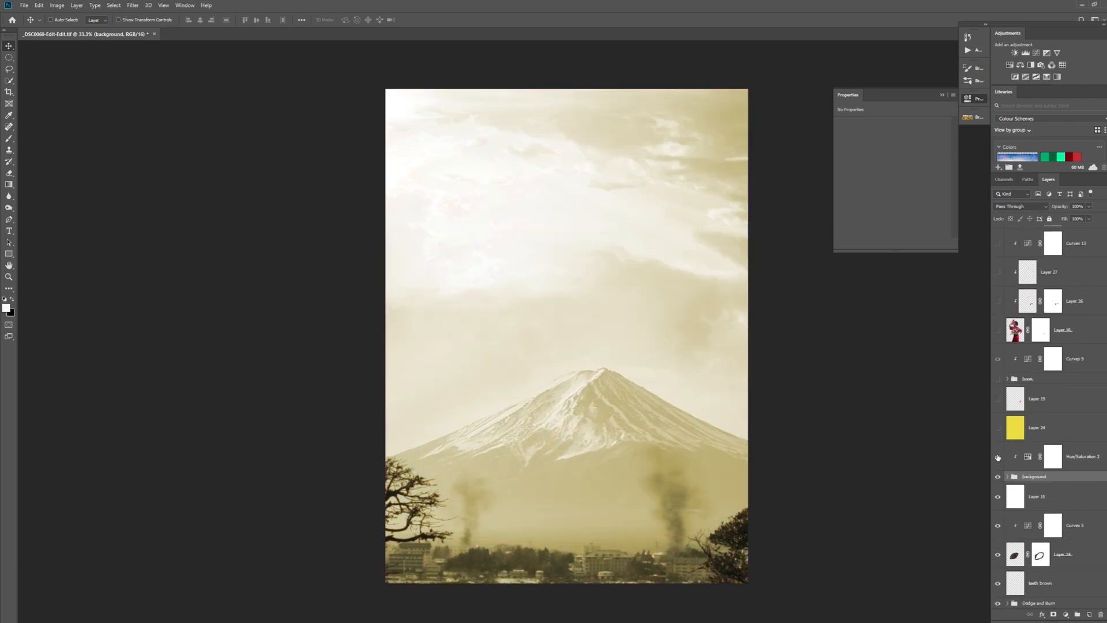
pyautogui.moveTo(998, 457)
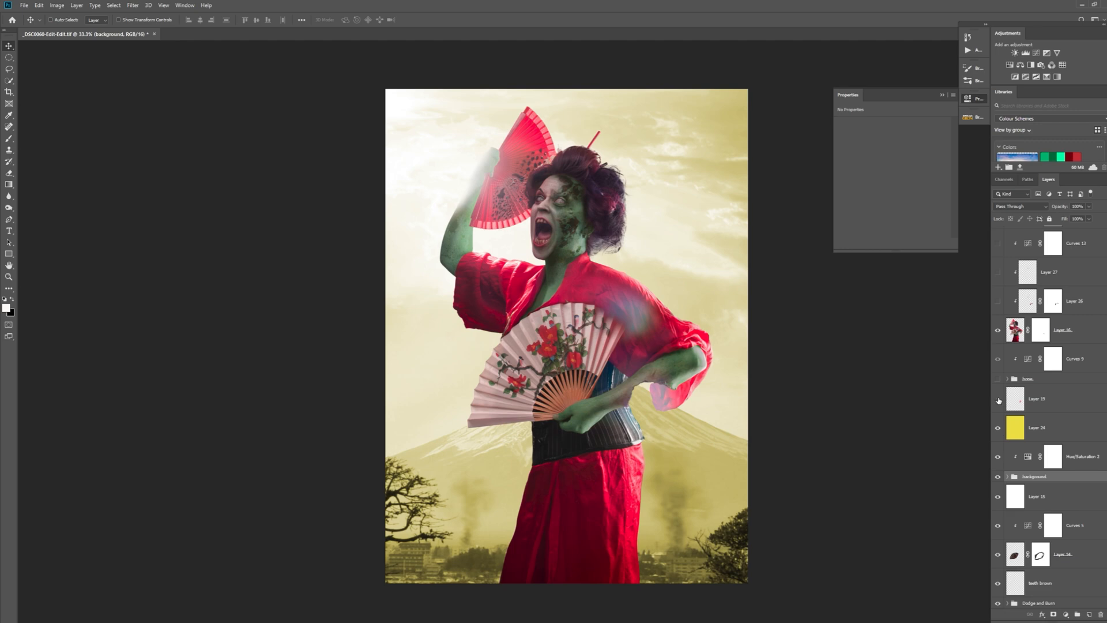
pyautogui.moveTo(636, 393)
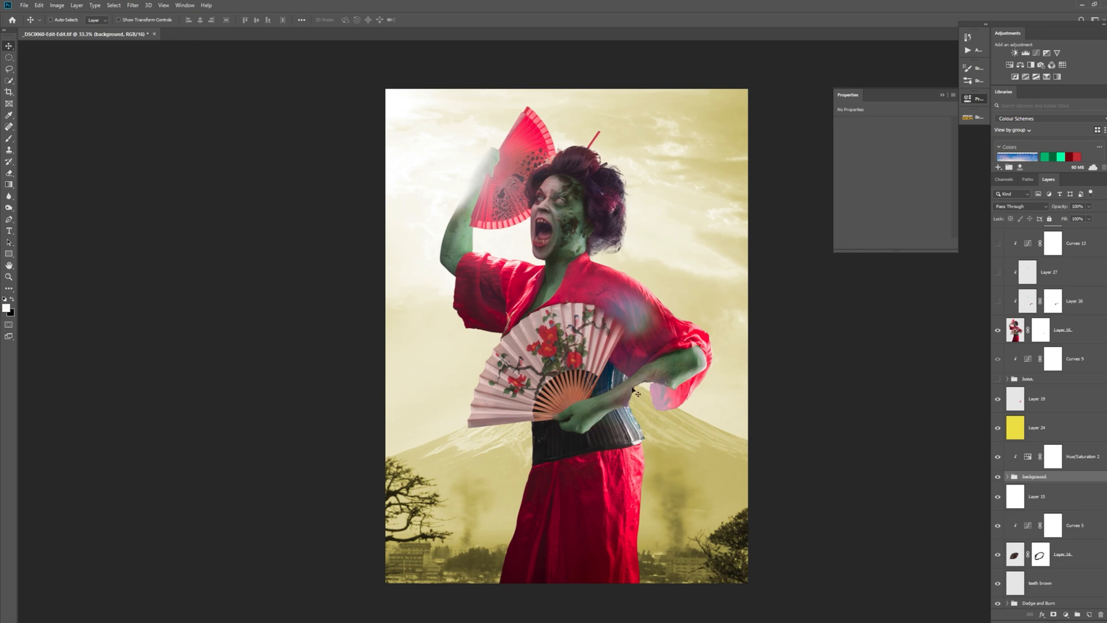
pyautogui.moveTo(666, 390)
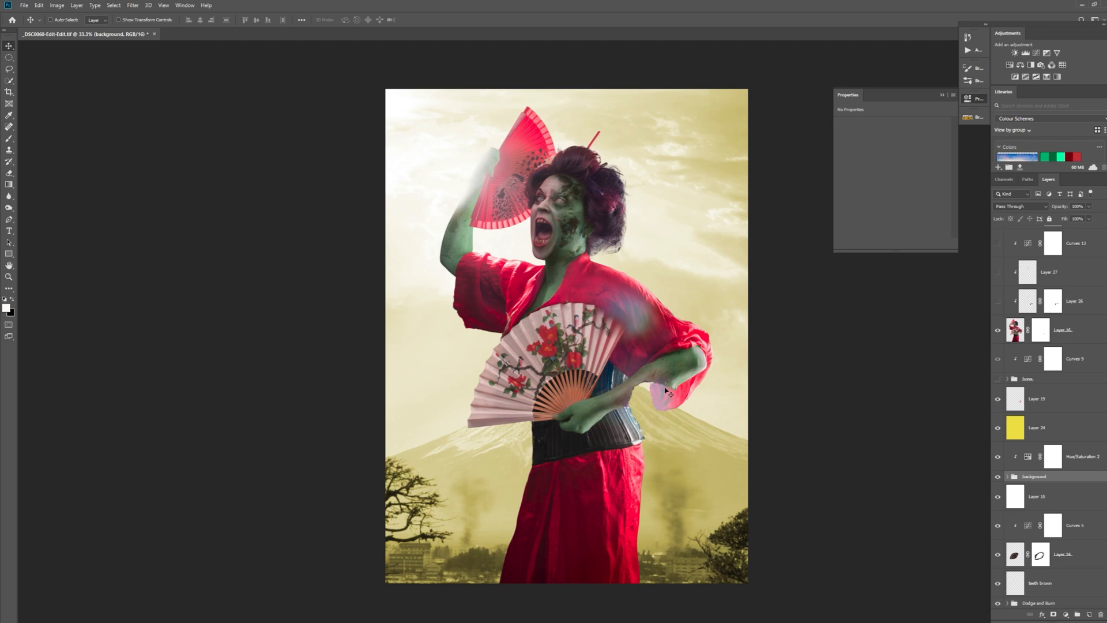
pyautogui.moveTo(654, 402)
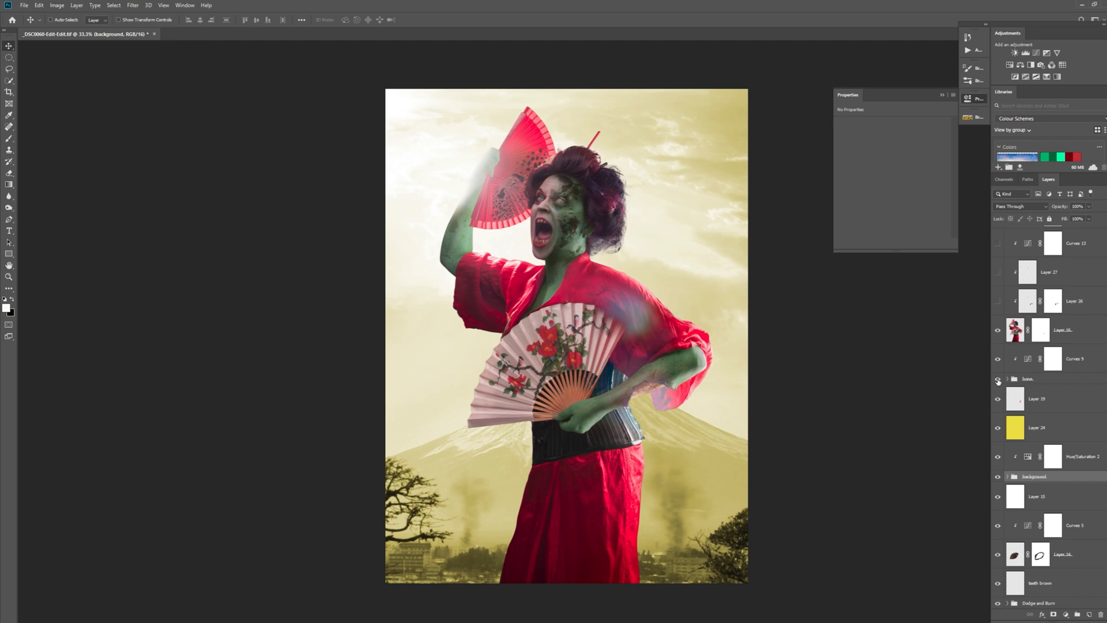
pyautogui.moveTo(650, 392)
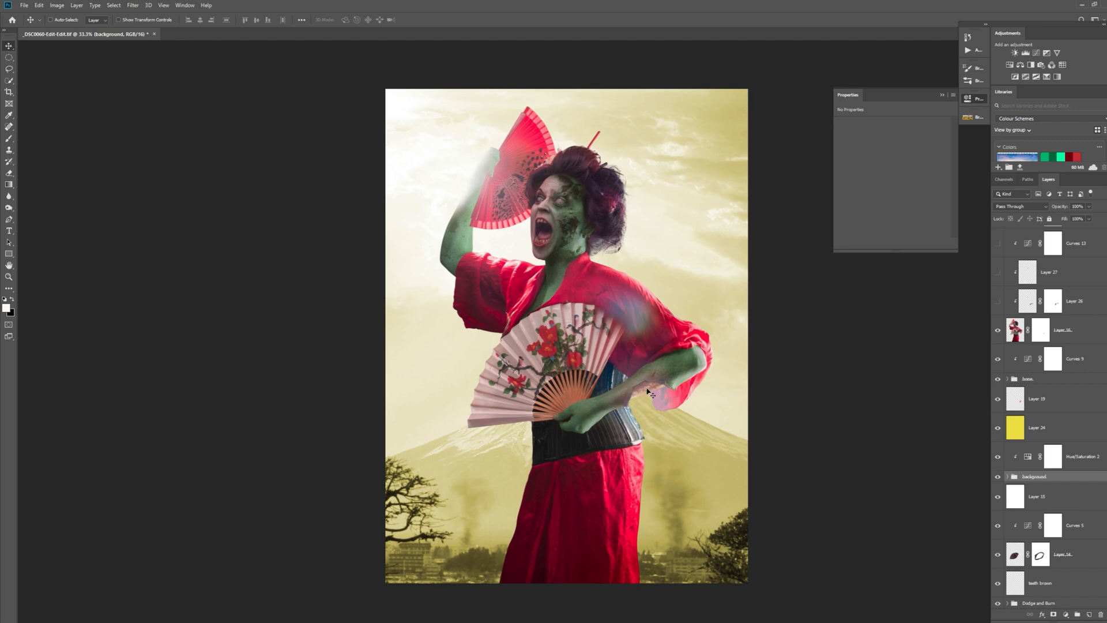
pyautogui.moveTo(988, 377)
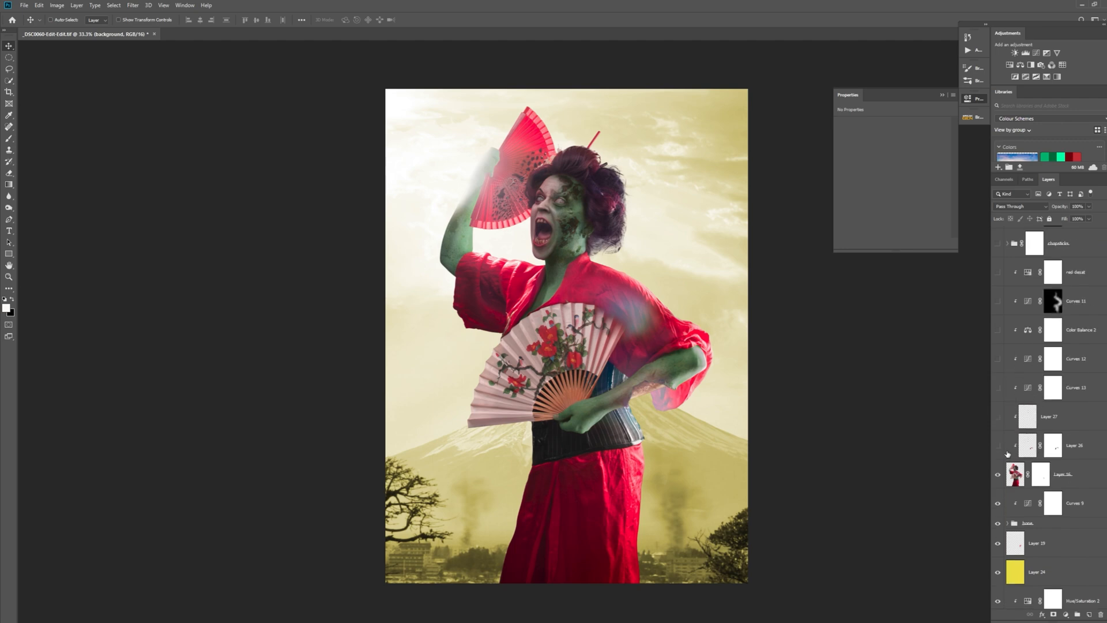
pyautogui.moveTo(997, 447)
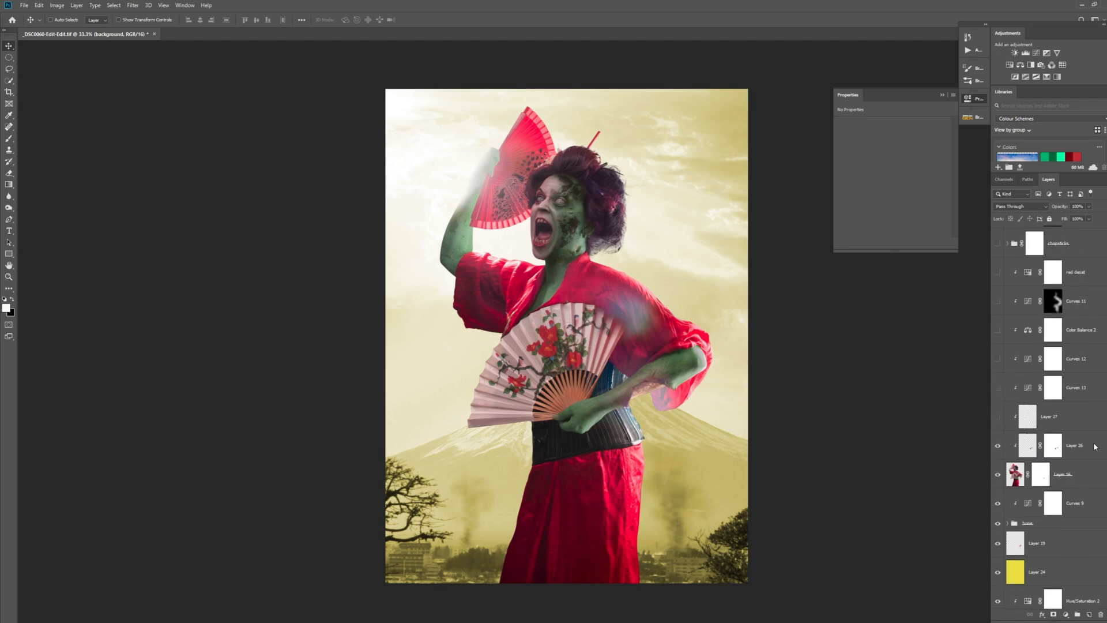
# Select Layer 26, the Soft Light 68% layer relighting her arm and face
pyautogui.click(1074, 446)
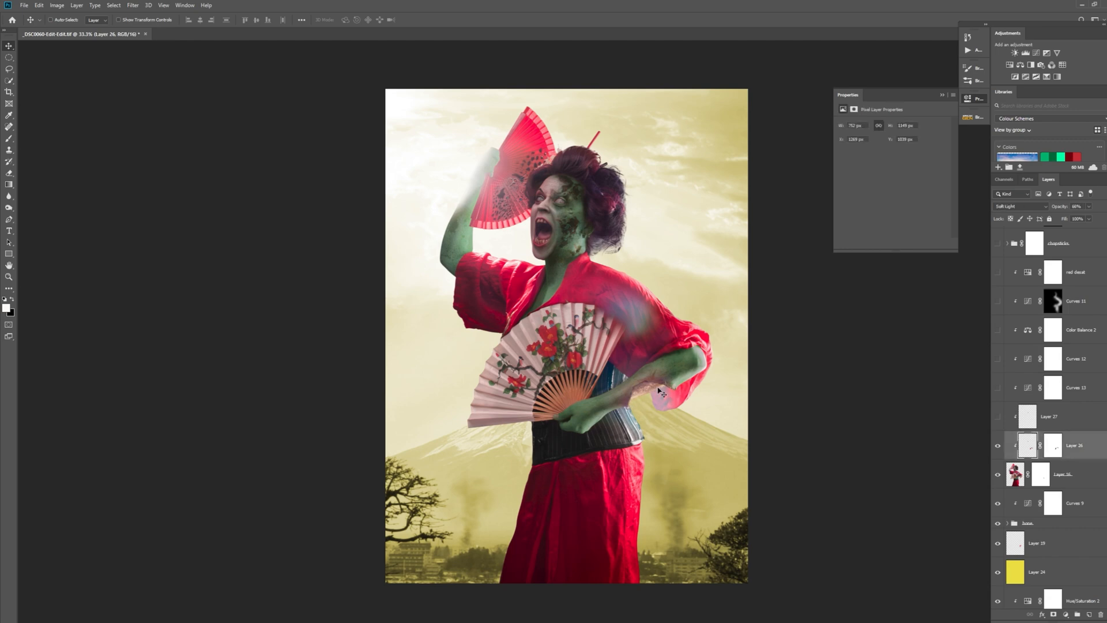
pyautogui.moveTo(648, 391)
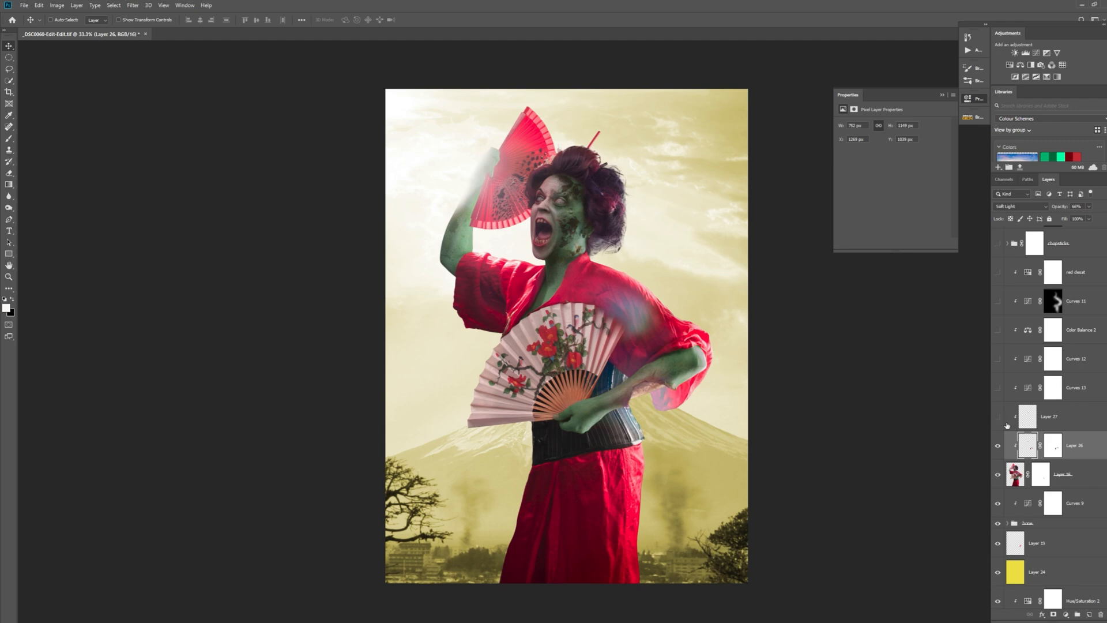
pyautogui.moveTo(588, 240)
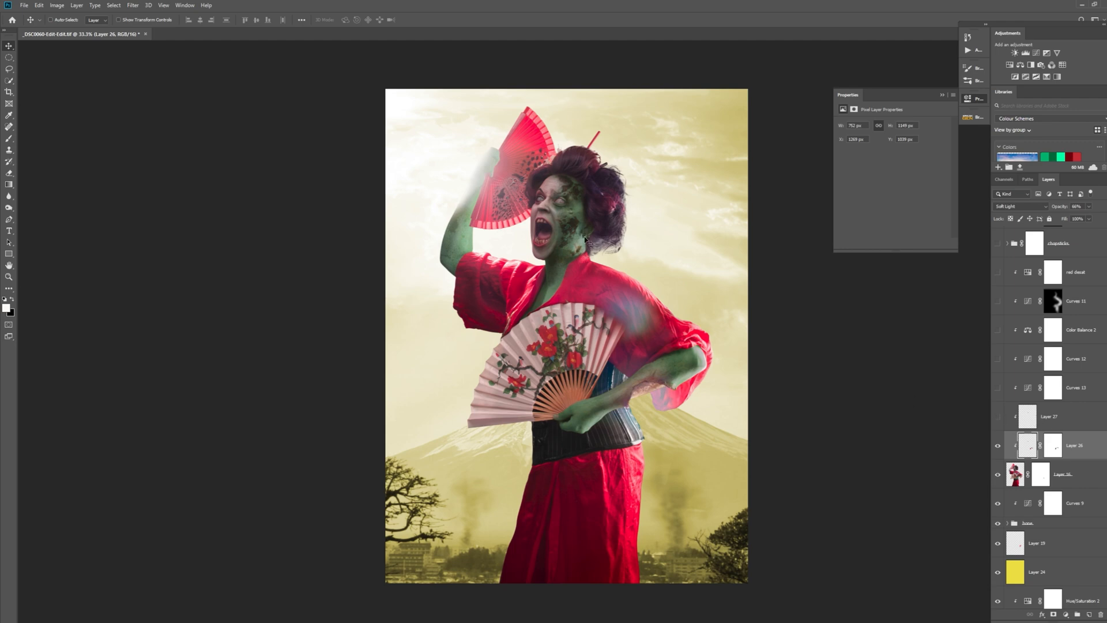
pyautogui.moveTo(591, 148)
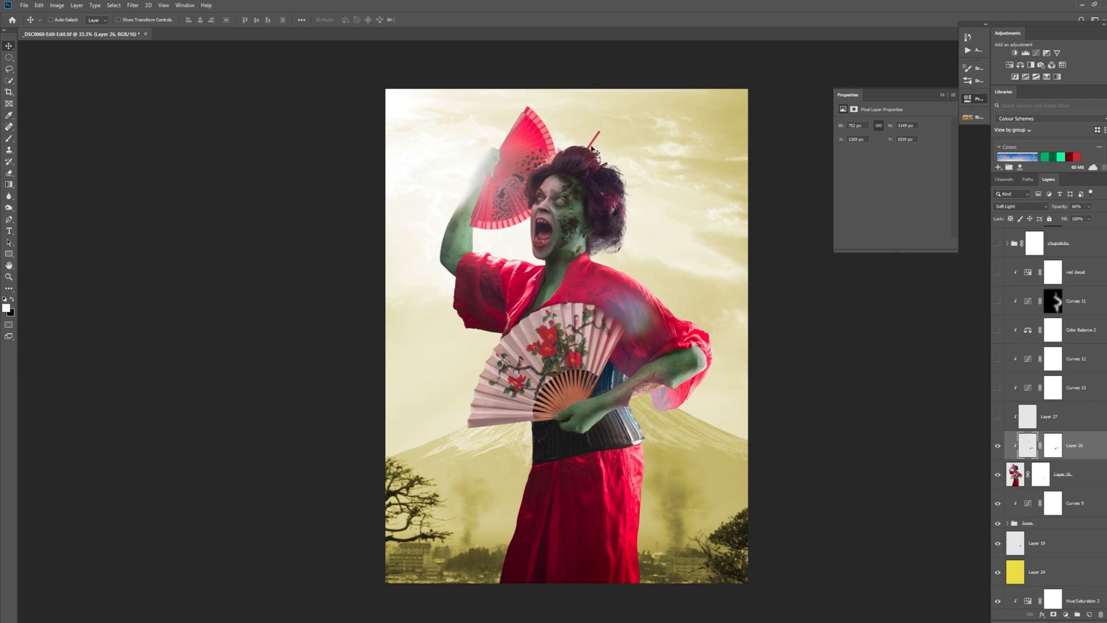
pyautogui.moveTo(585, 256)
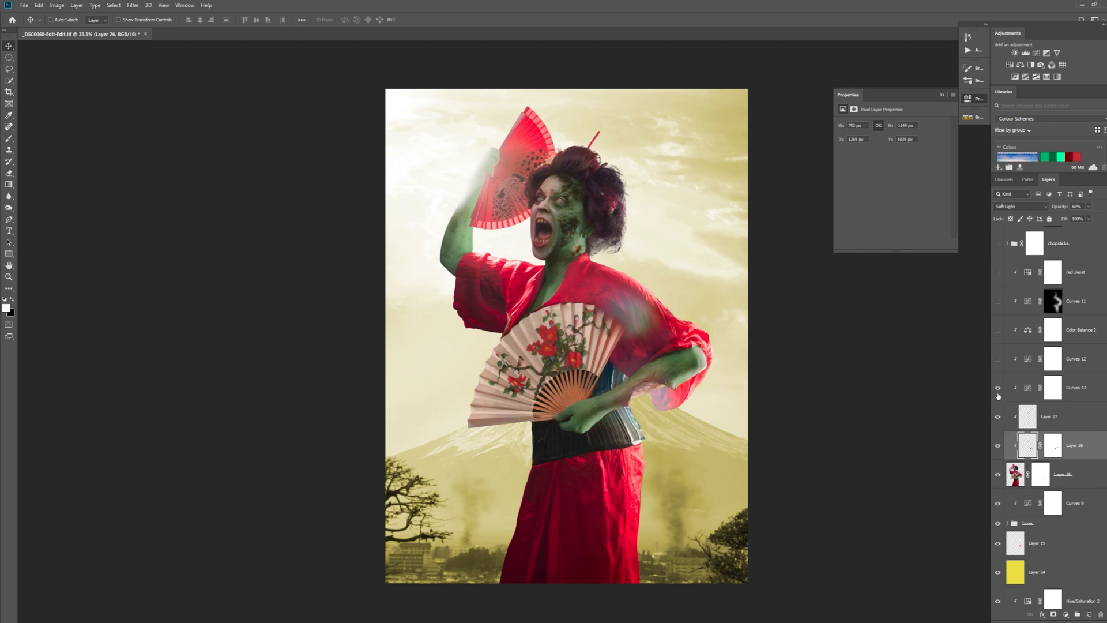
pyautogui.moveTo(998, 387)
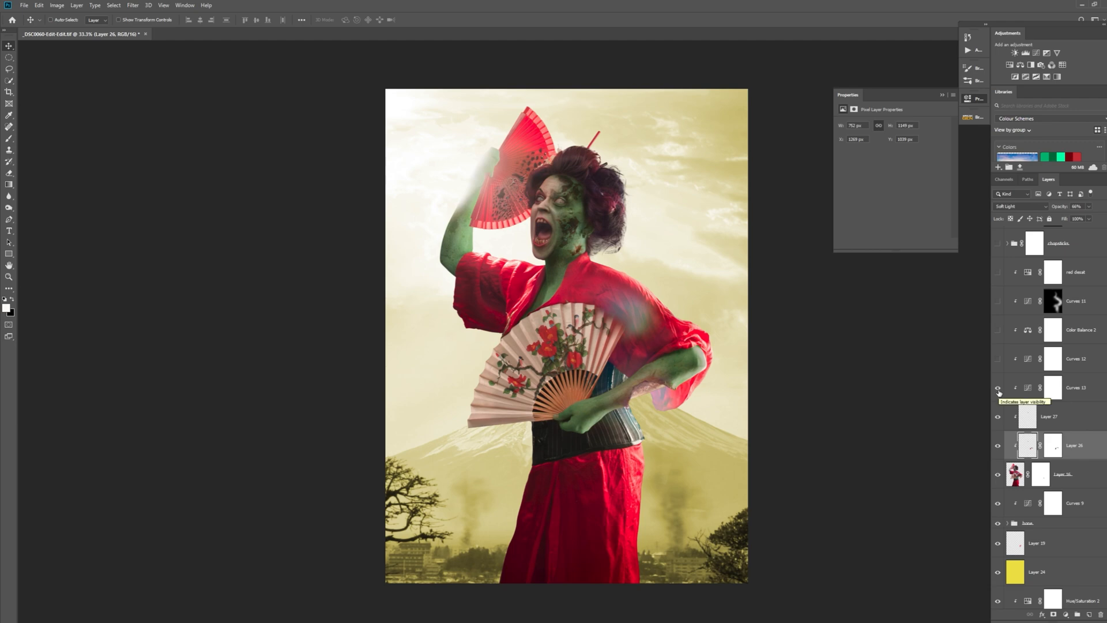
pyautogui.moveTo(1059, 393)
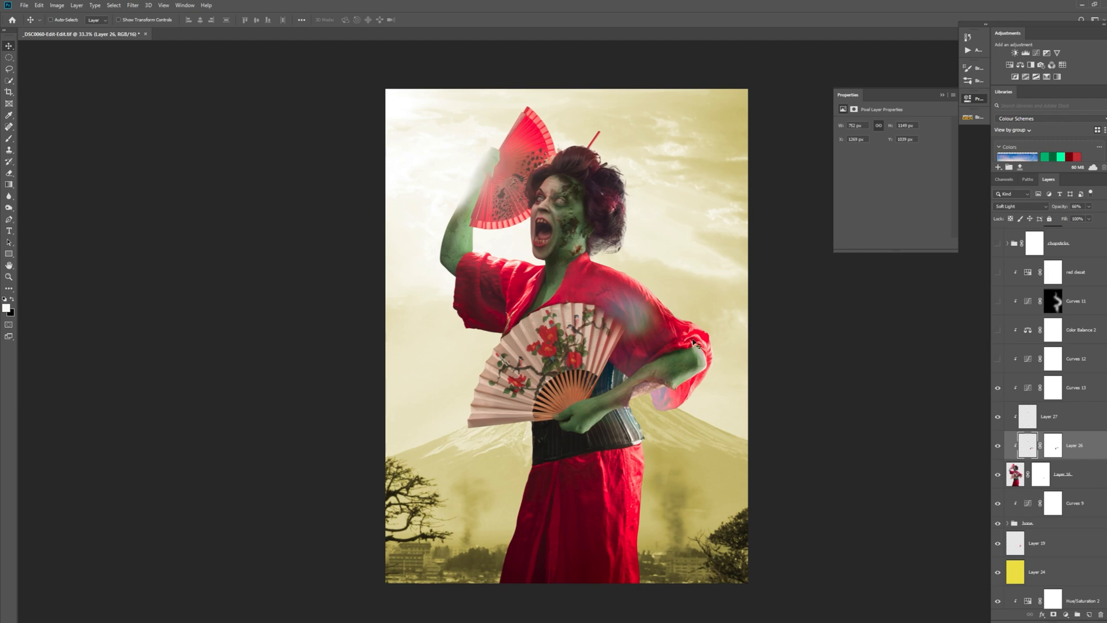
pyautogui.moveTo(1002, 374)
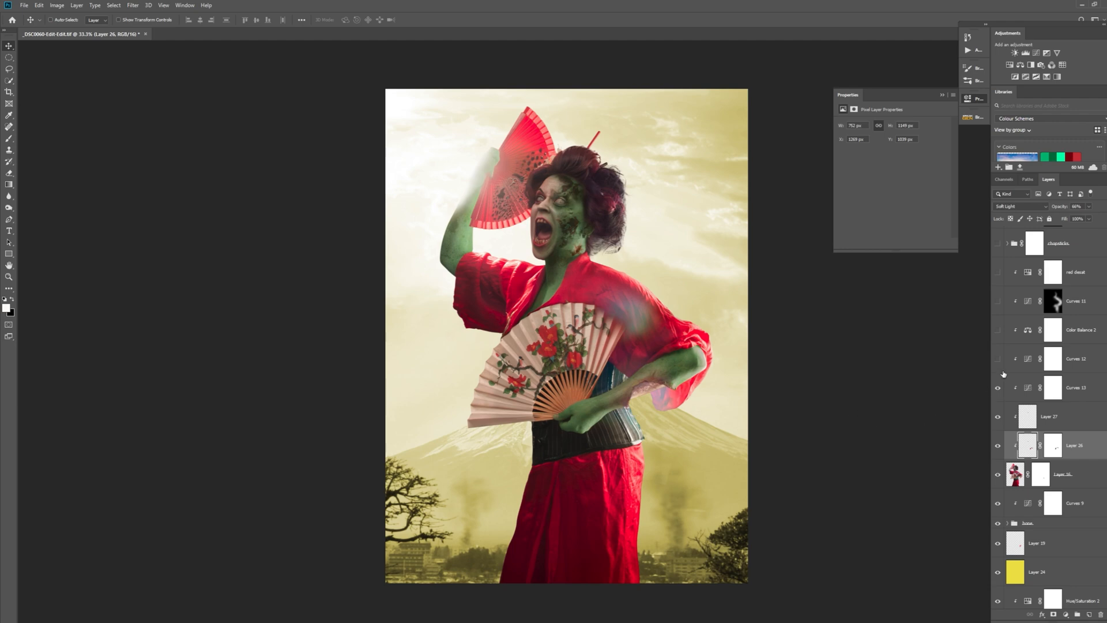
# Turn the Curves 12 adjustment back on
pyautogui.click(998, 359)
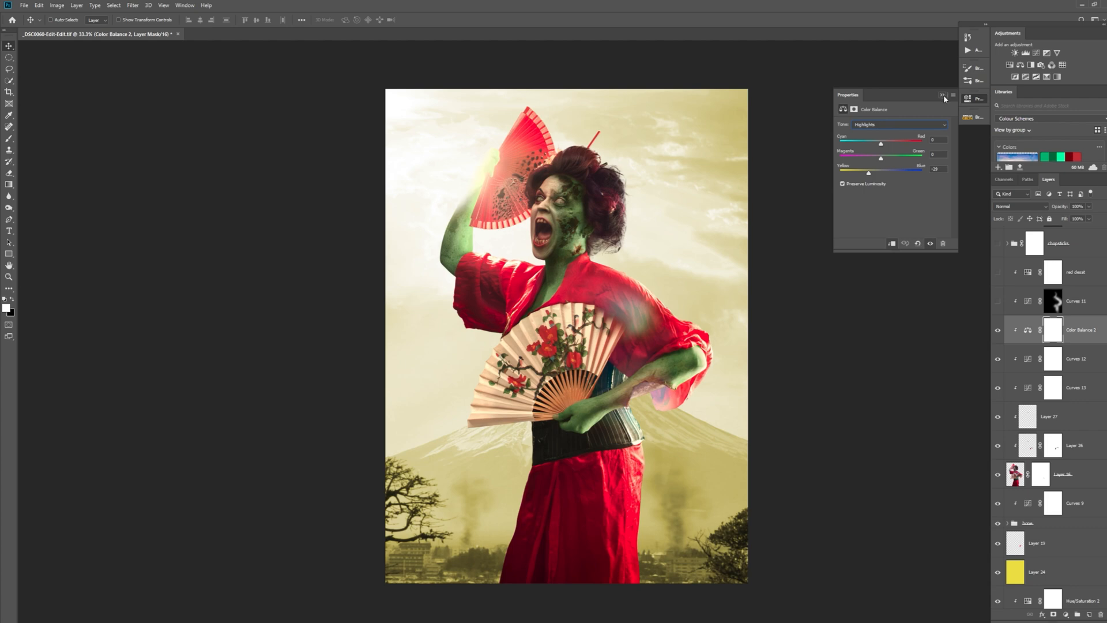
# Close the color balance settings and scroll down the Layers panel
pyautogui.click(941, 95)
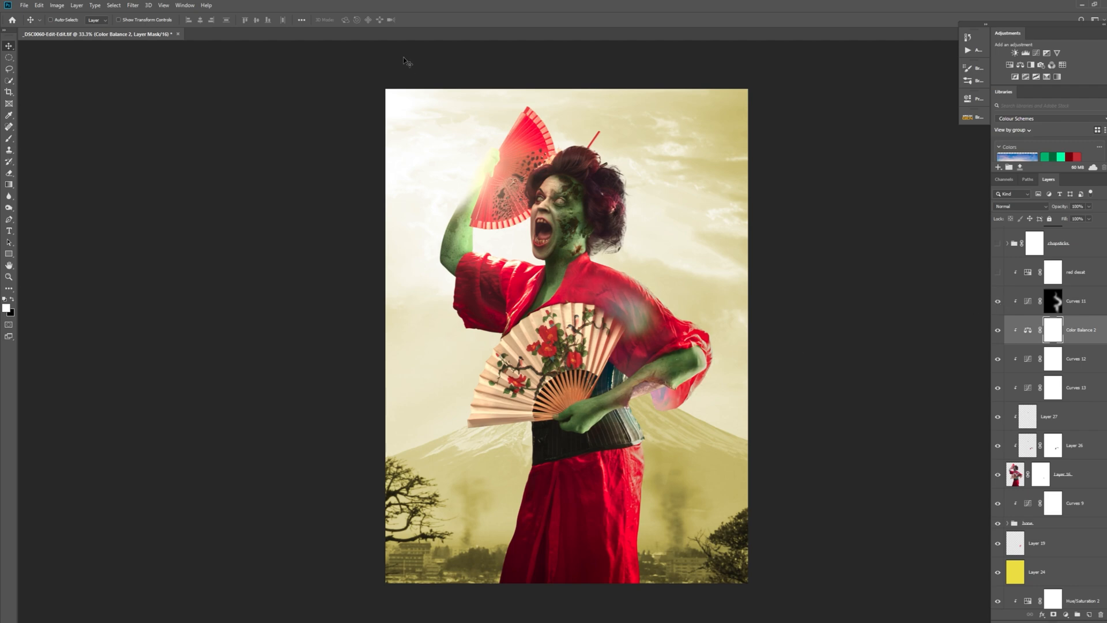
pyautogui.moveTo(529, 234)
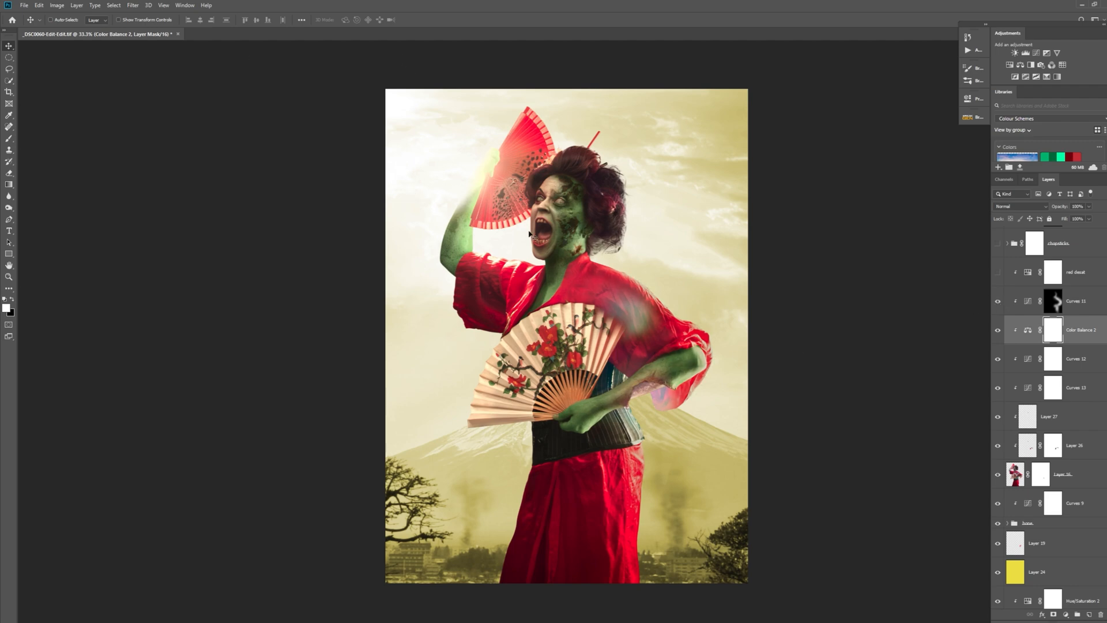
pyautogui.moveTo(706, 437)
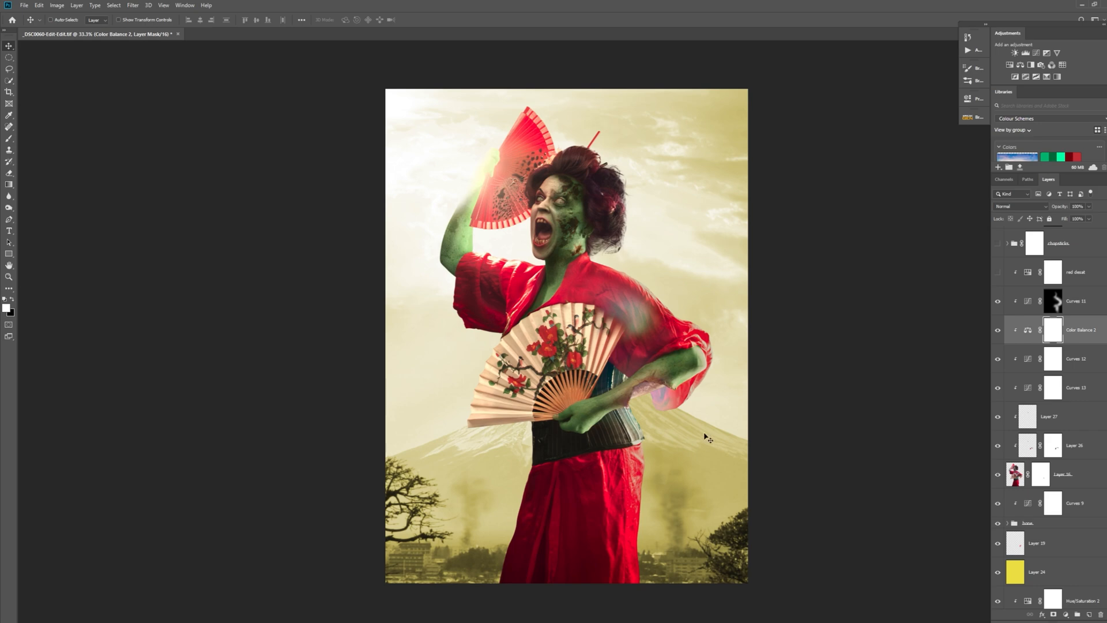
pyautogui.moveTo(356, 85)
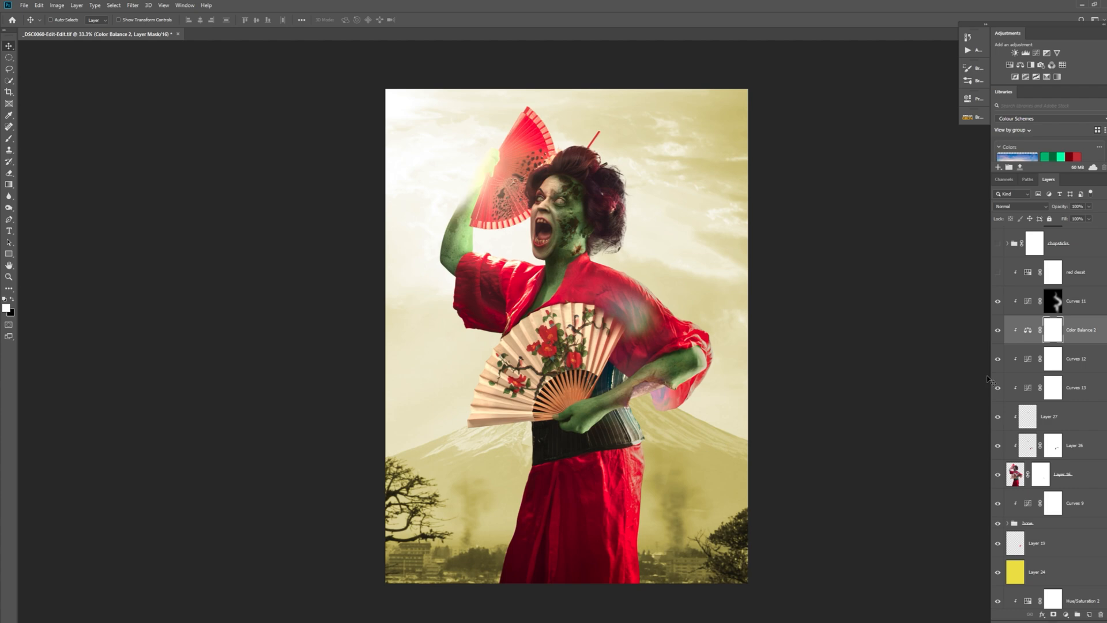
pyautogui.scroll(-3)
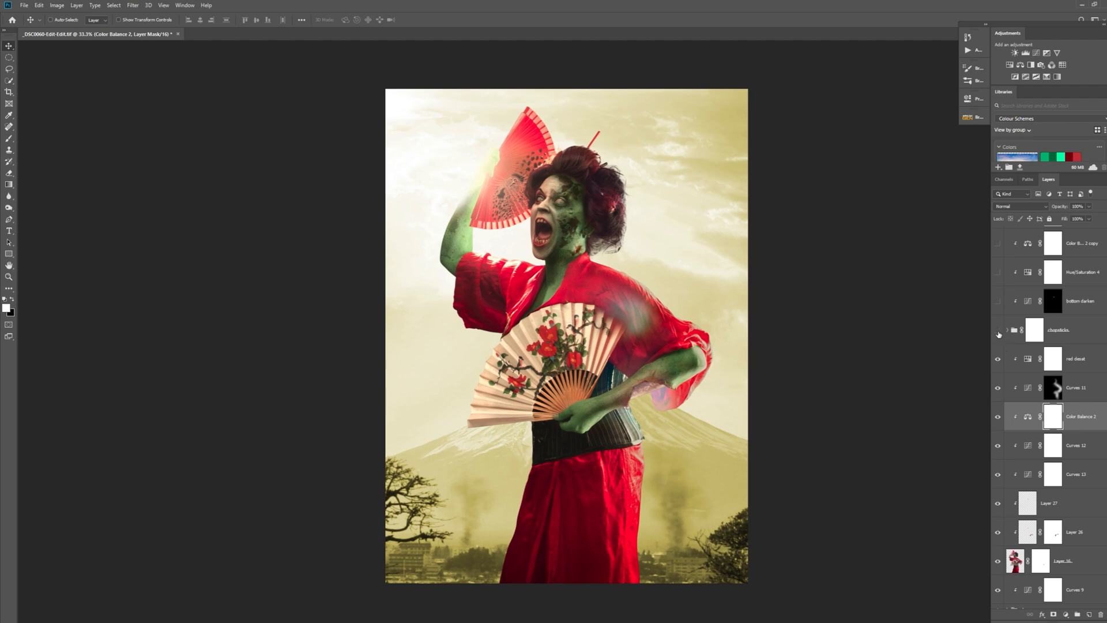
# Show the chopsticks group so red chopsticks appear in her hair
pyautogui.click(998, 330)
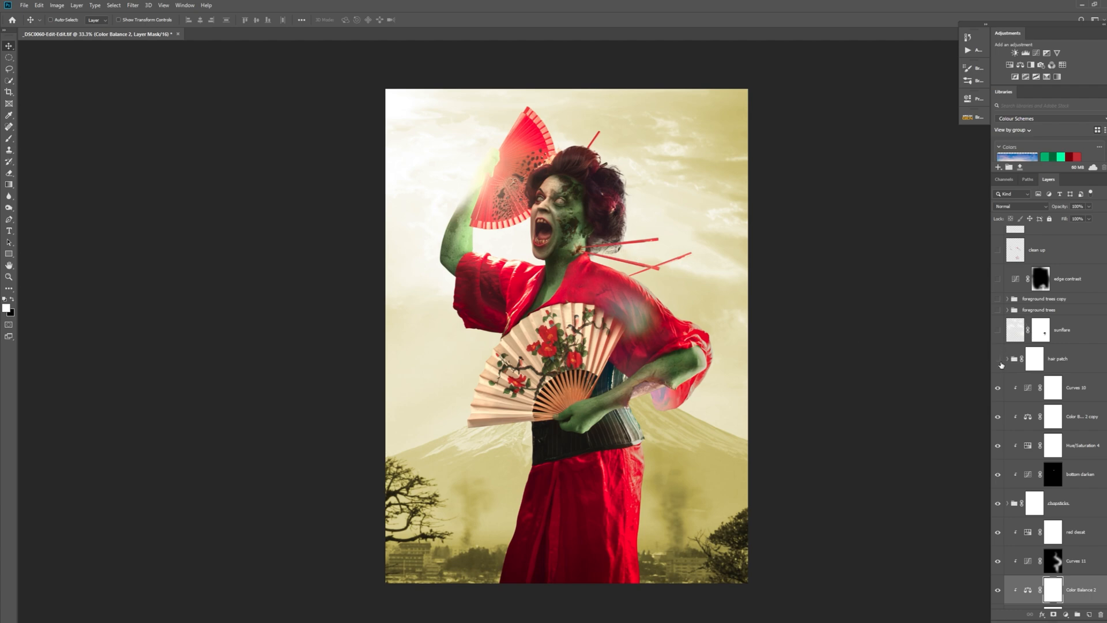
# Show the hair patch group
pyautogui.click(997, 358)
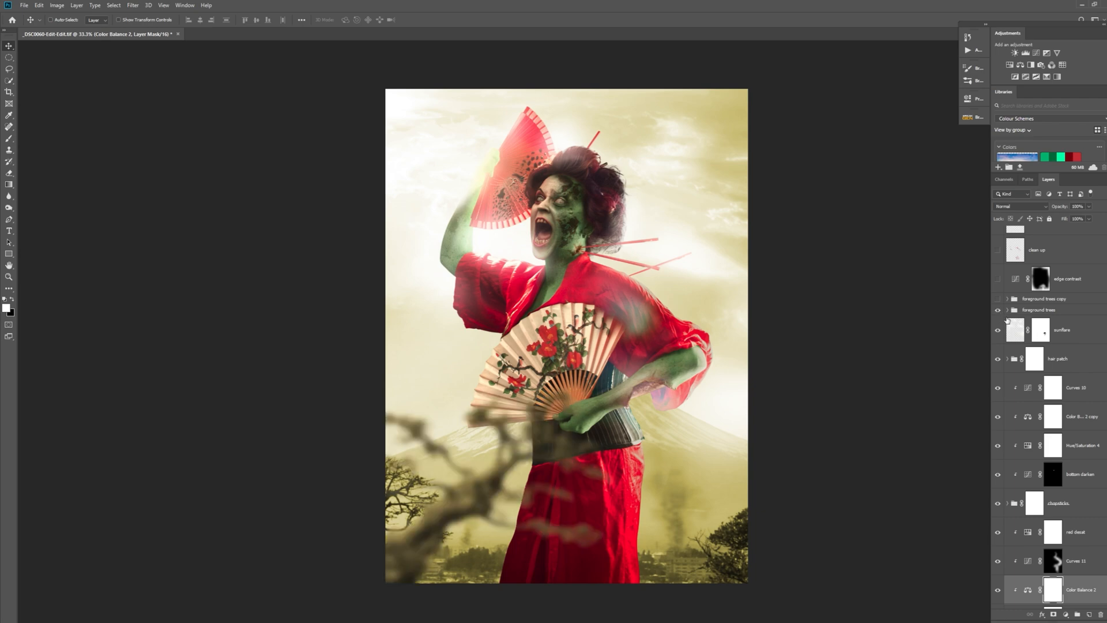
pyautogui.moveTo(336, 485)
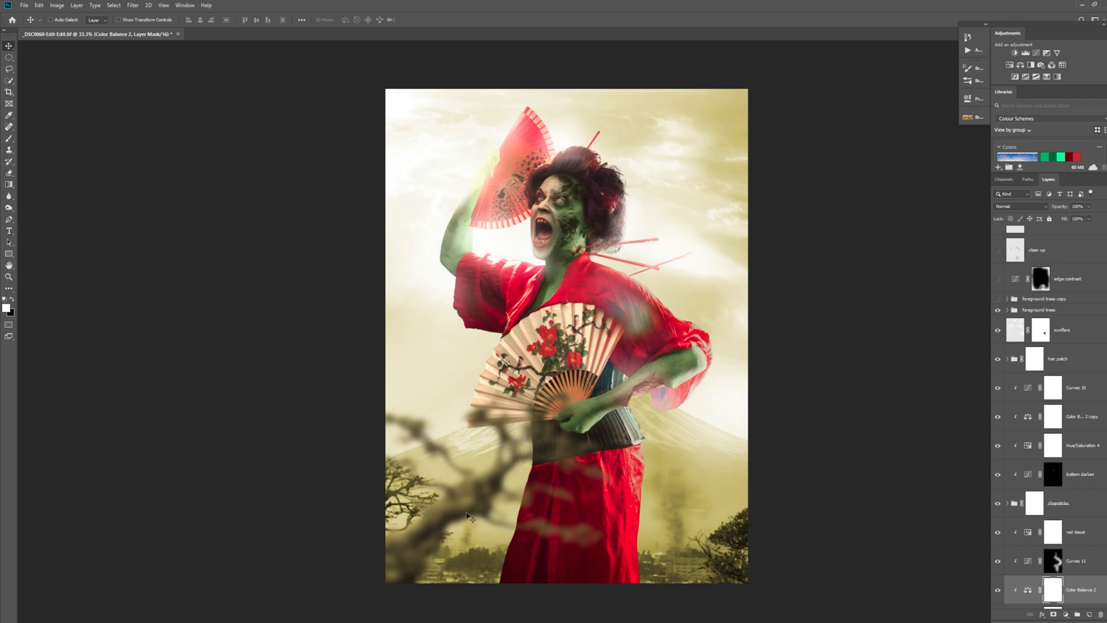
pyautogui.moveTo(503, 515)
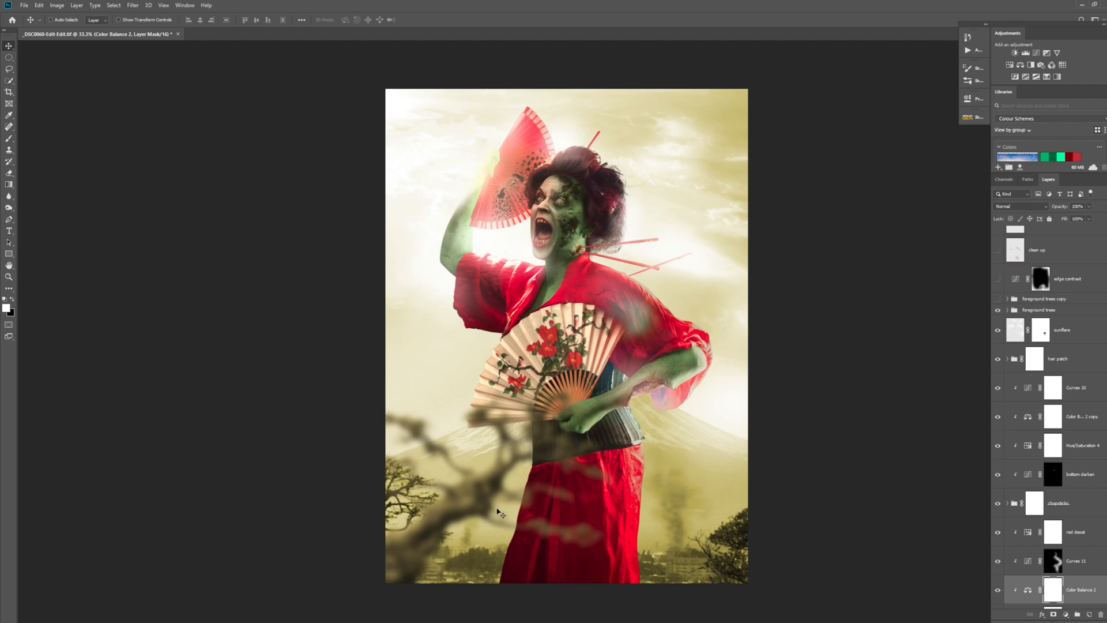
pyautogui.moveTo(576, 503)
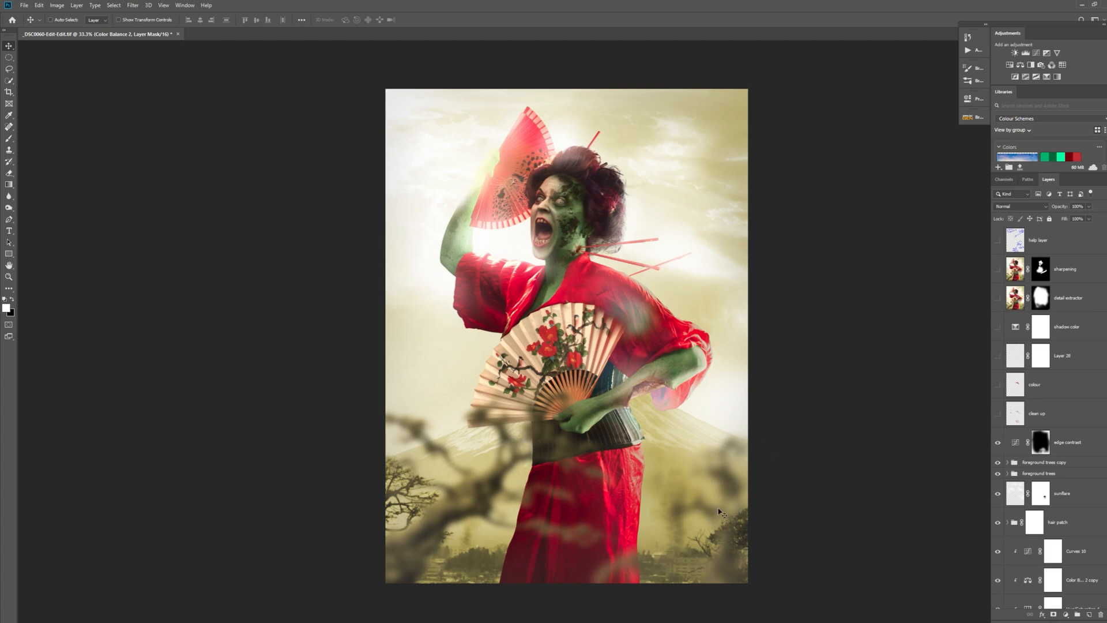
pyautogui.moveTo(641, 427)
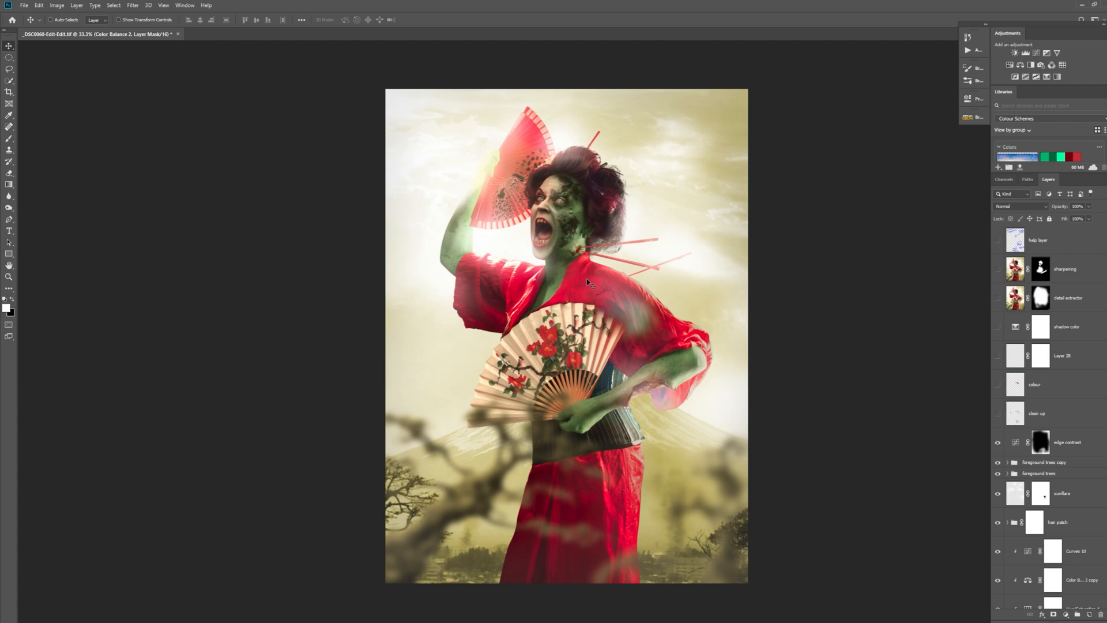
pyautogui.moveTo(636, 312)
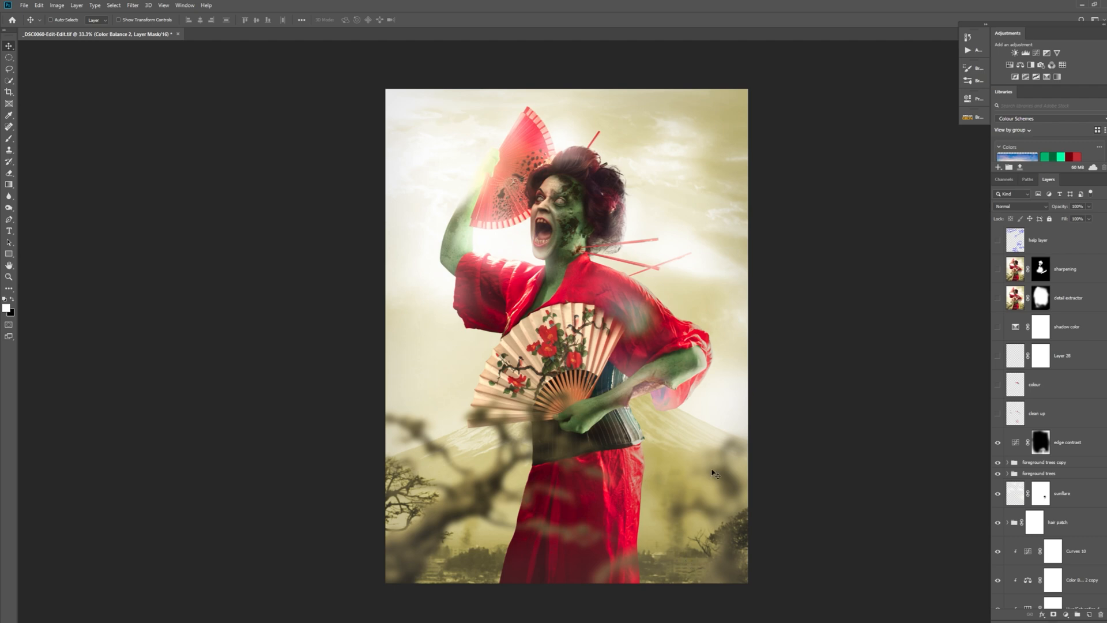
pyautogui.moveTo(772, 464)
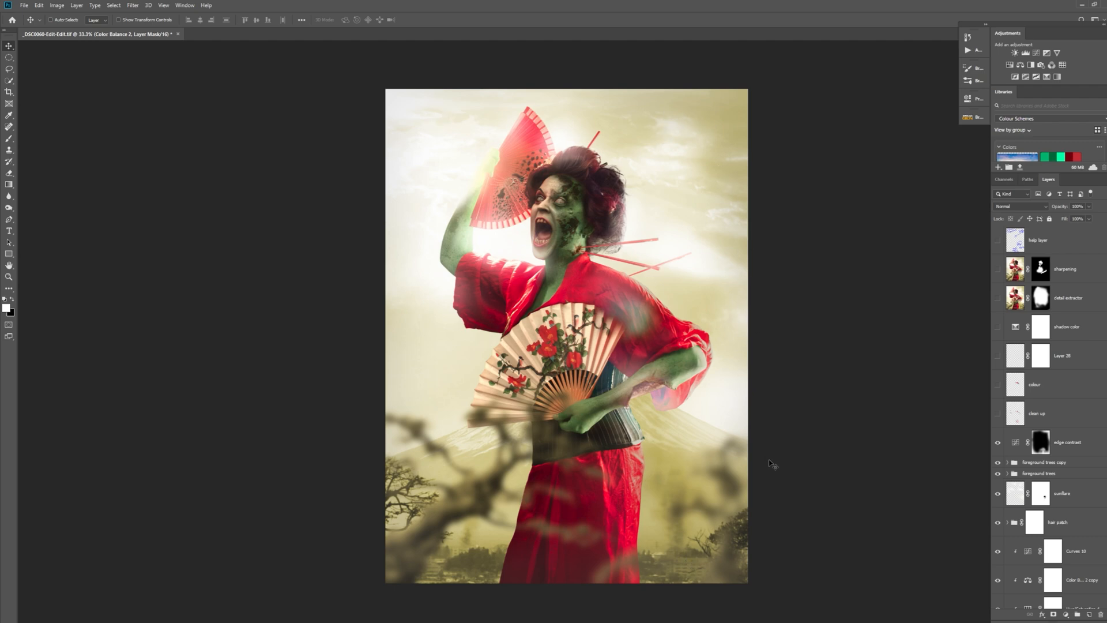
pyautogui.moveTo(400, 119)
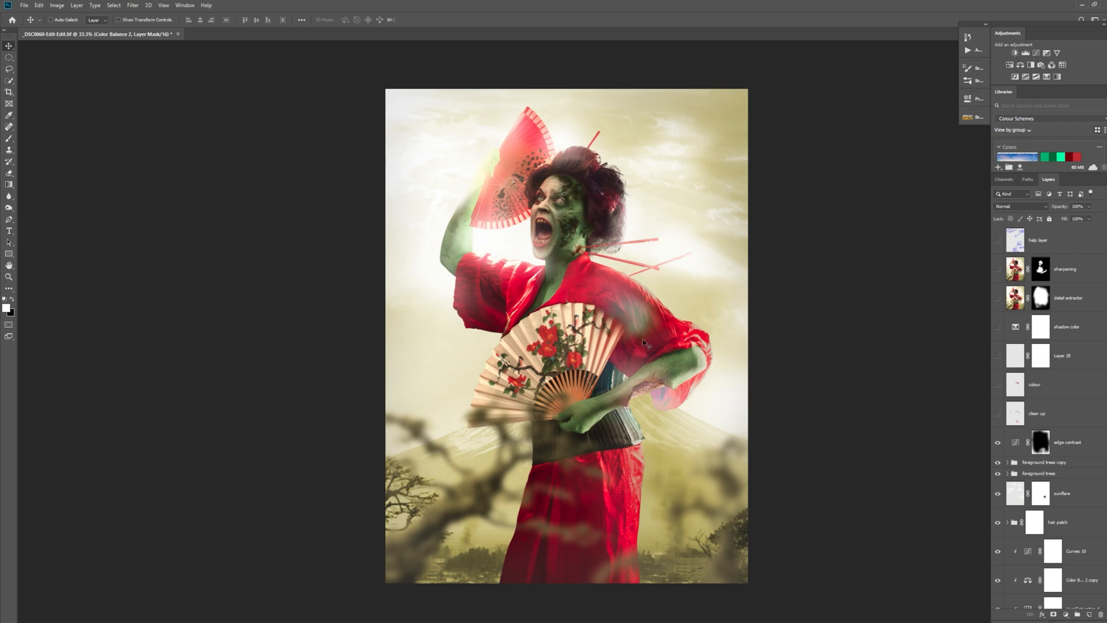
pyautogui.moveTo(661, 347)
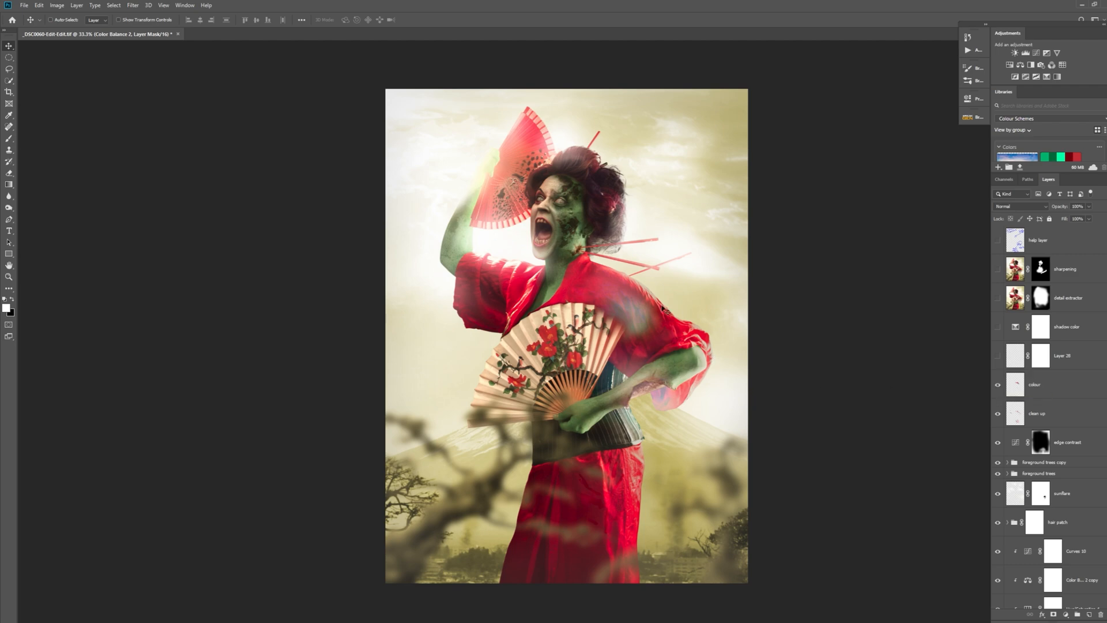
# Turn on Layer 26 and the shadow color adjustment layer
pyautogui.click(998, 356)
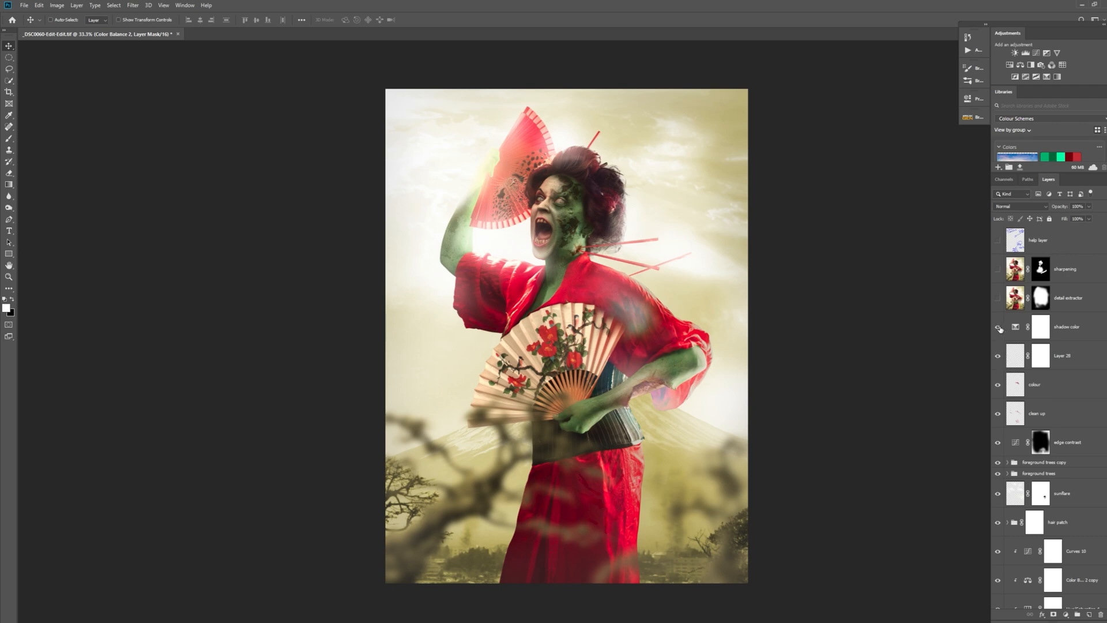
pyautogui.click(998, 326)
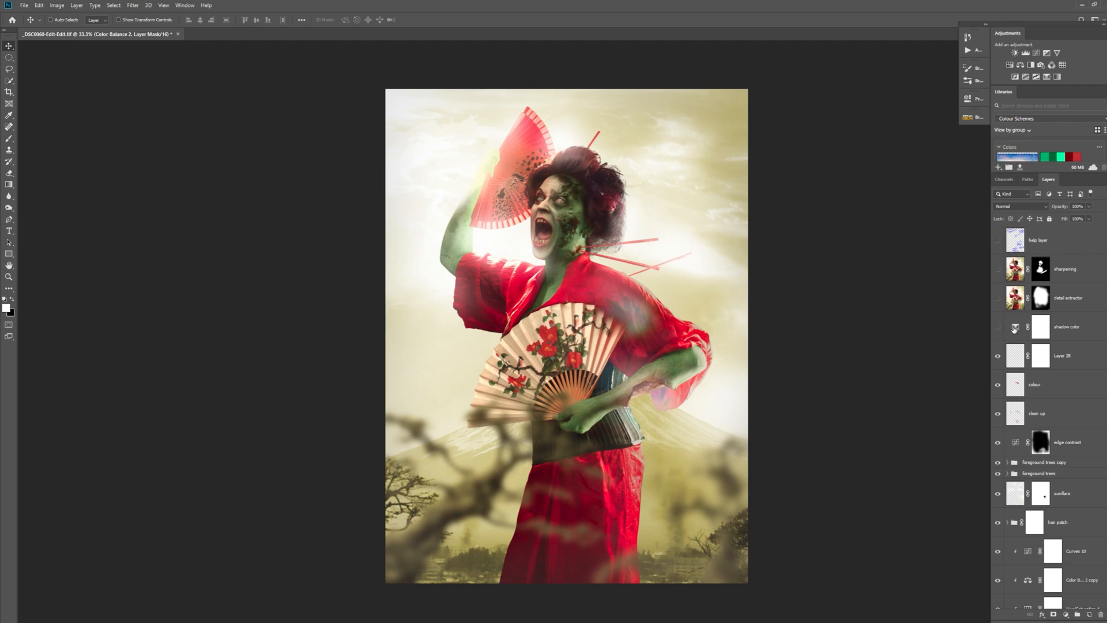
pyautogui.click(998, 326)
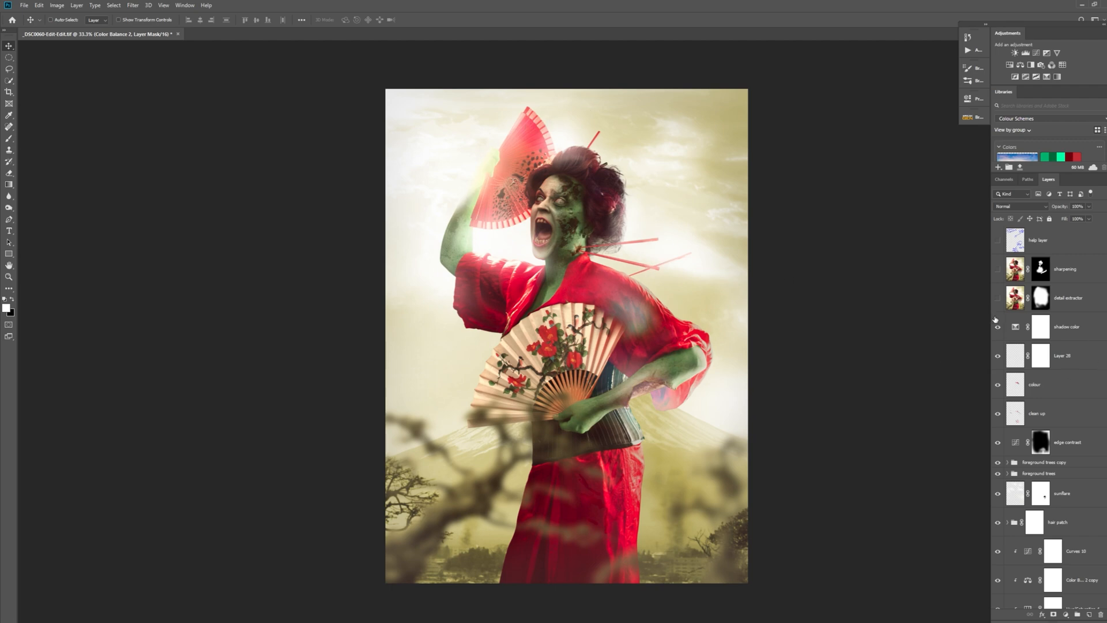
# Turn on the detail extractor layer to crisp the geisha's face, kimono and fans
pyautogui.click(998, 327)
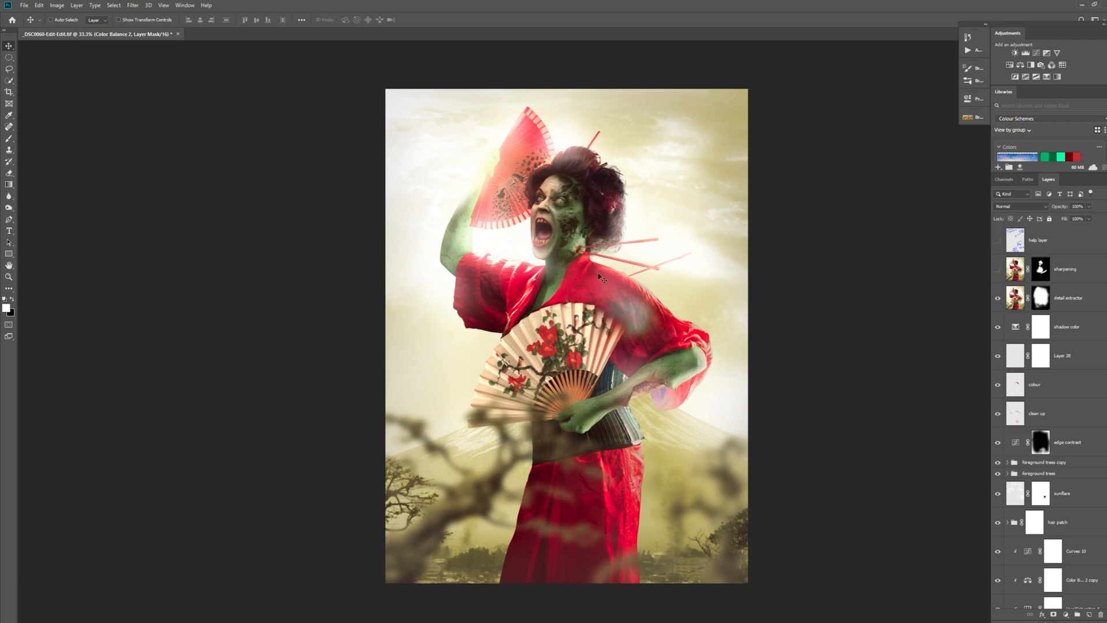
pyautogui.moveTo(413, 332)
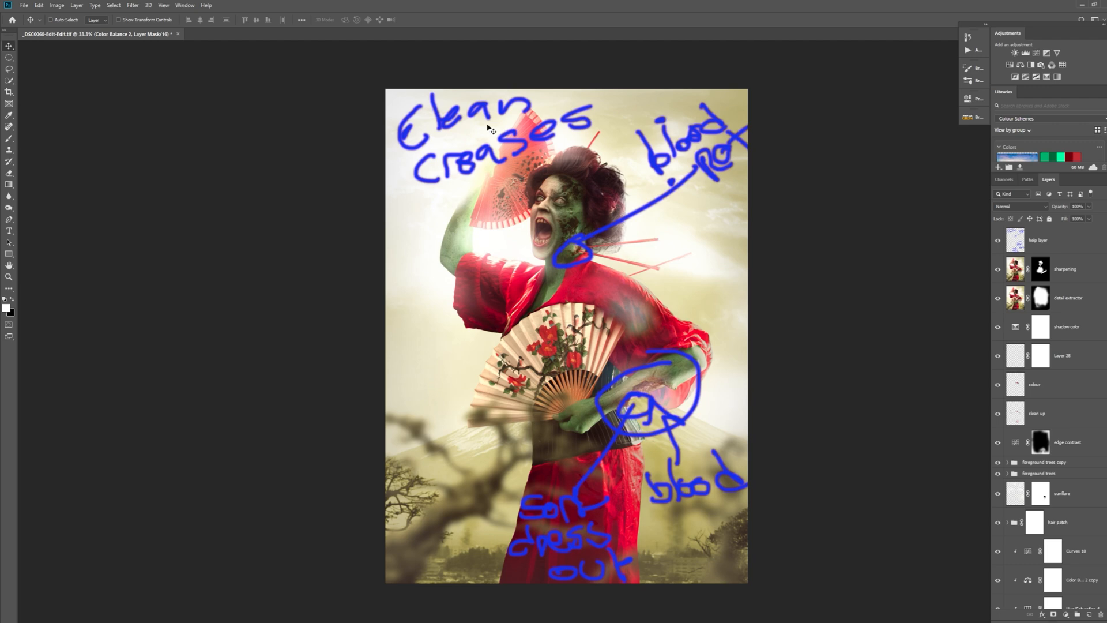
pyautogui.moveTo(669, 217)
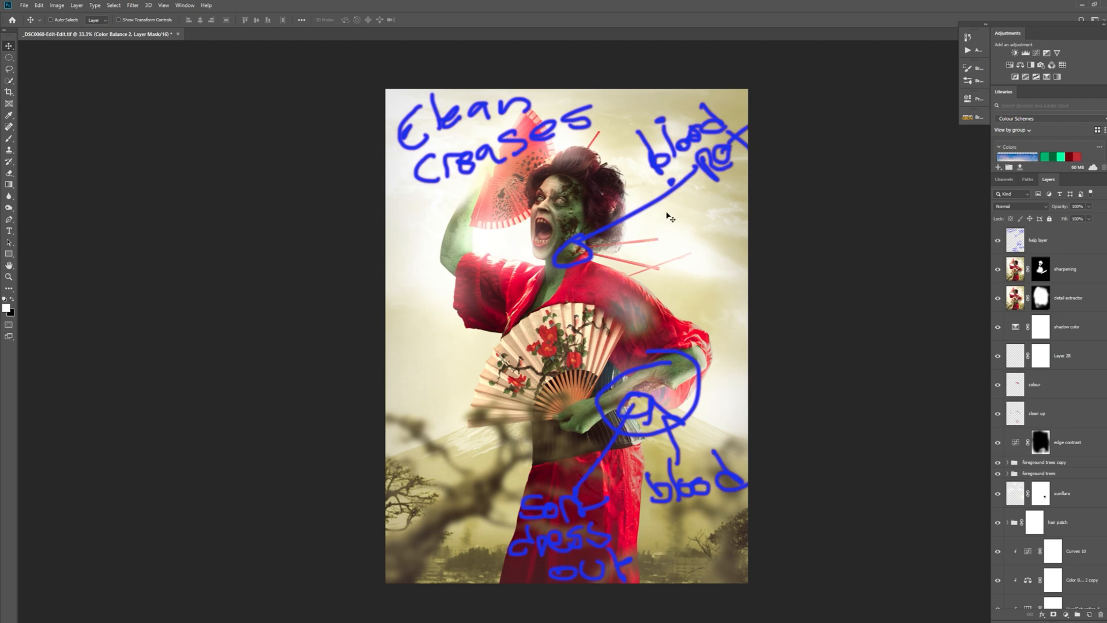
pyautogui.moveTo(654, 399)
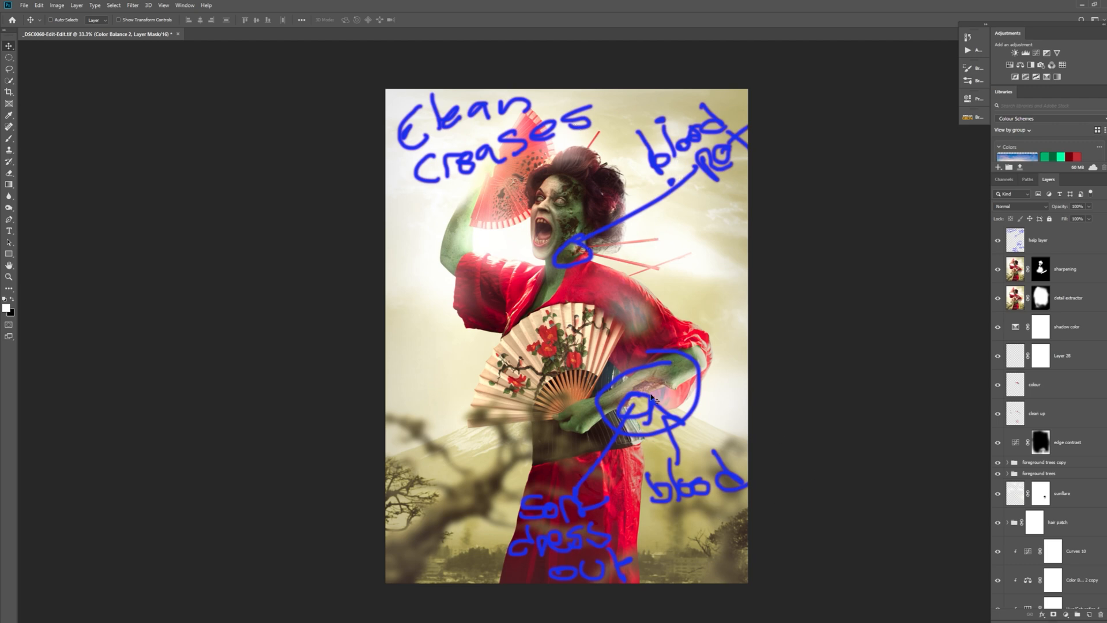
pyautogui.moveTo(597, 544)
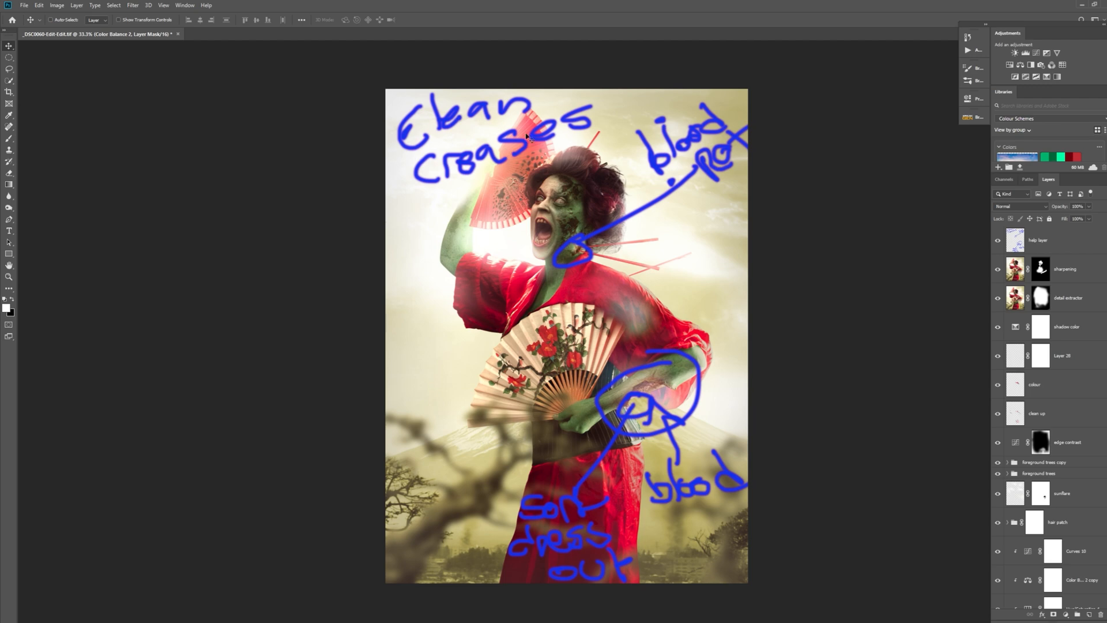
pyautogui.moveTo(846, 257)
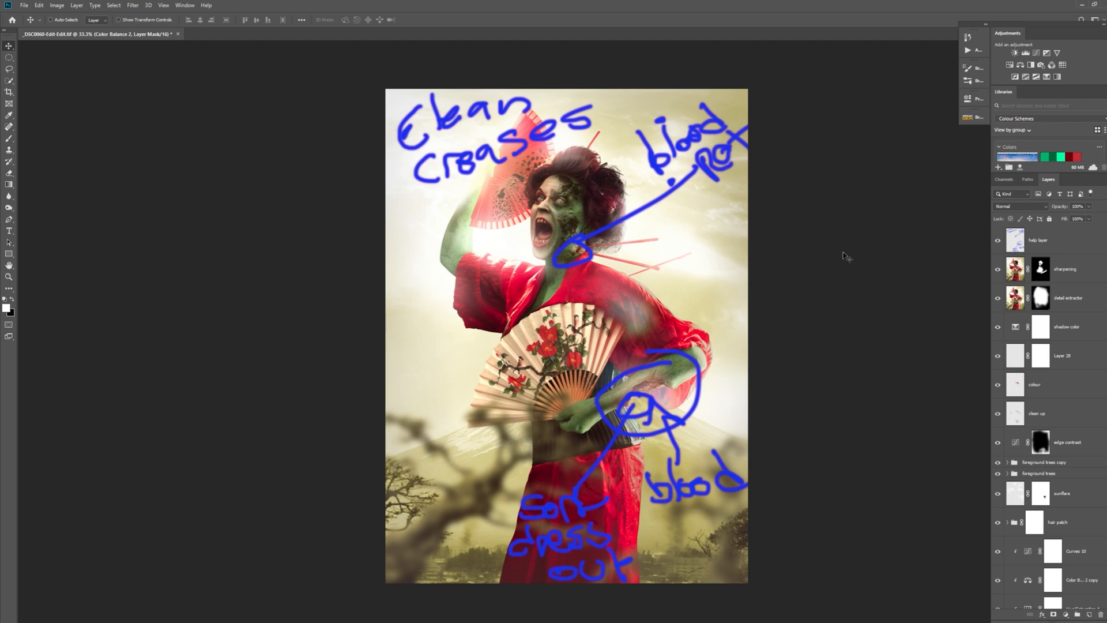
# Hide the layer of blue handwritten planning notes over the composite
pyautogui.click(998, 243)
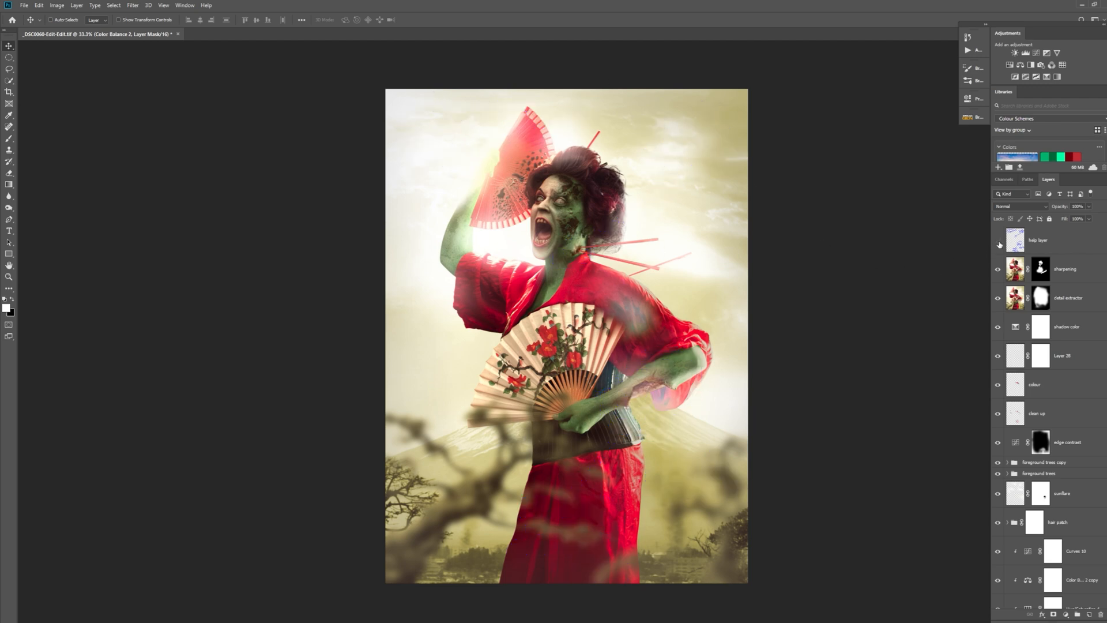